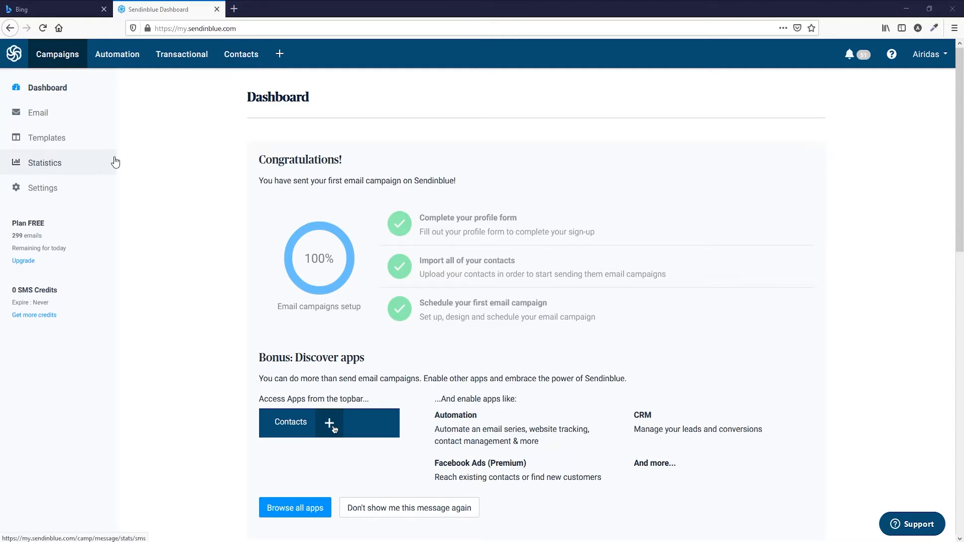
{"action": "mouse_move", "coordinate": [216, 210]}
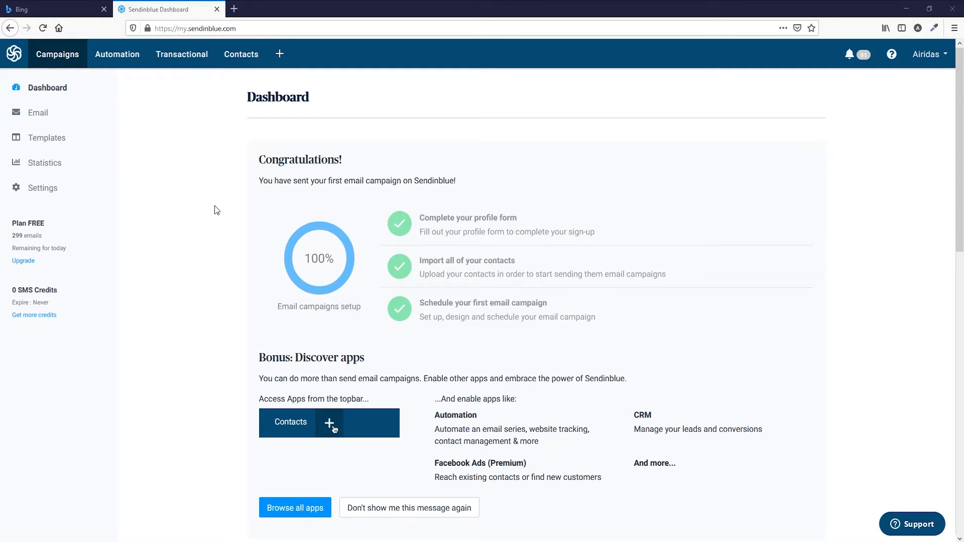
Enable the Chat app from the Apps and Integrations catalogue.
{"action": "left_click", "coordinate": [279, 54]}
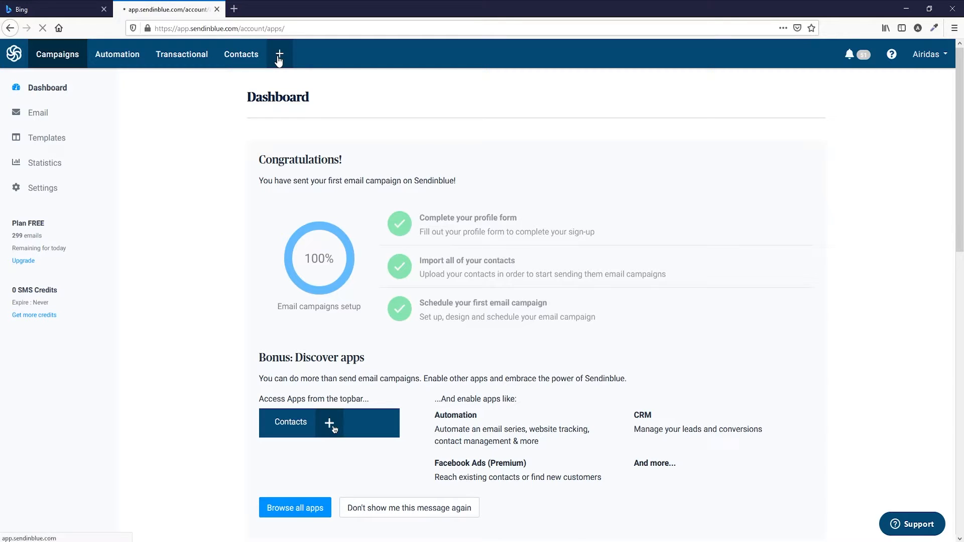
{"action": "left_click", "coordinate": [295, 507]}
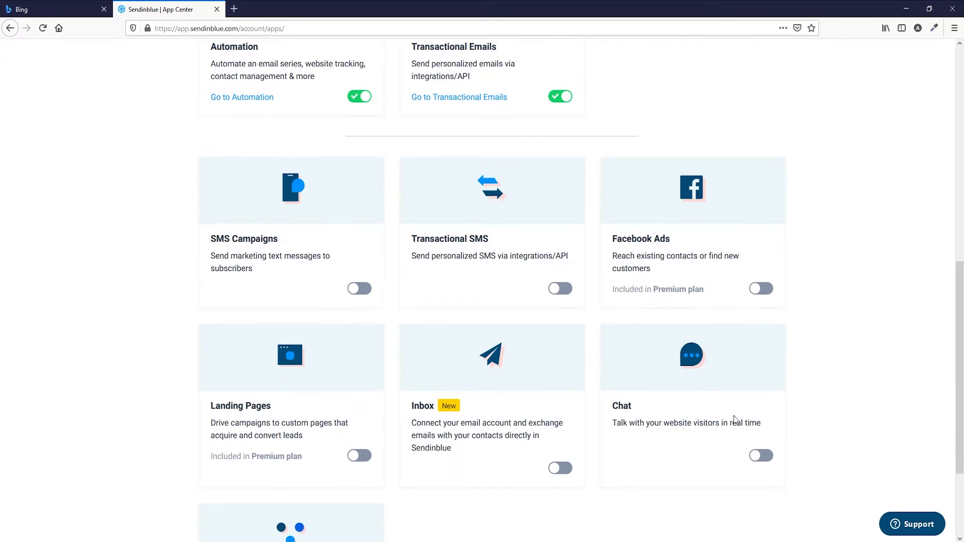
{"action": "left_click", "coordinate": [761, 456]}
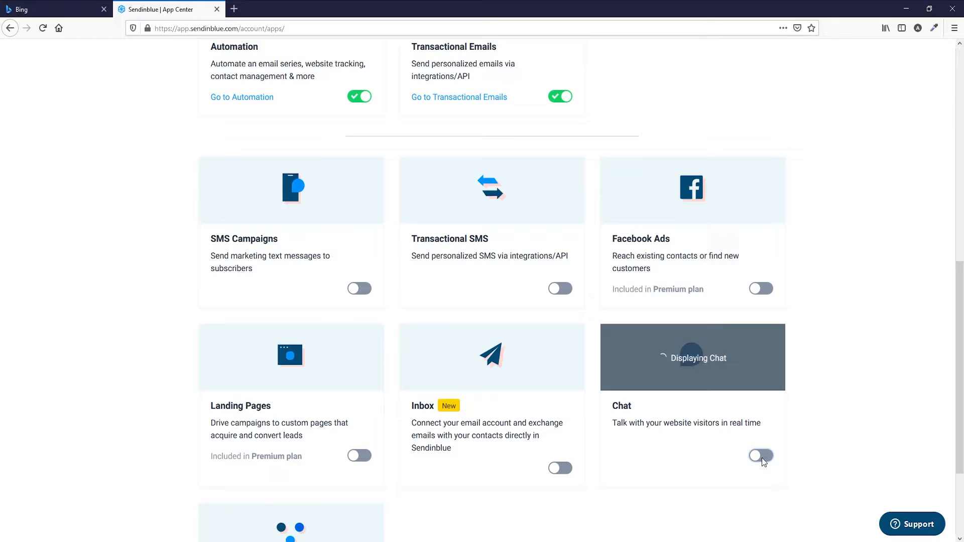
{"action": "scroll", "scroll_direction": "up", "scroll_amount": 3}
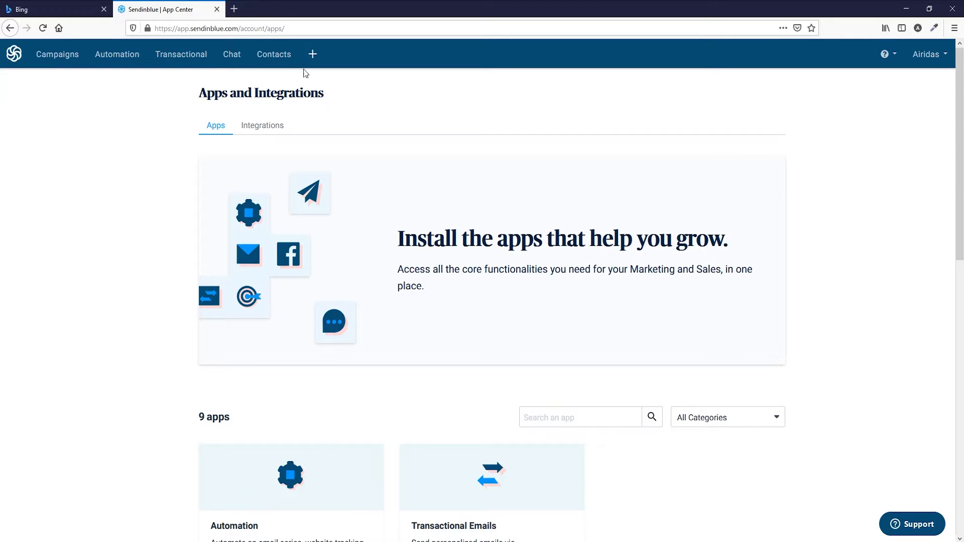
{"action": "mouse_move", "coordinate": [232, 55]}
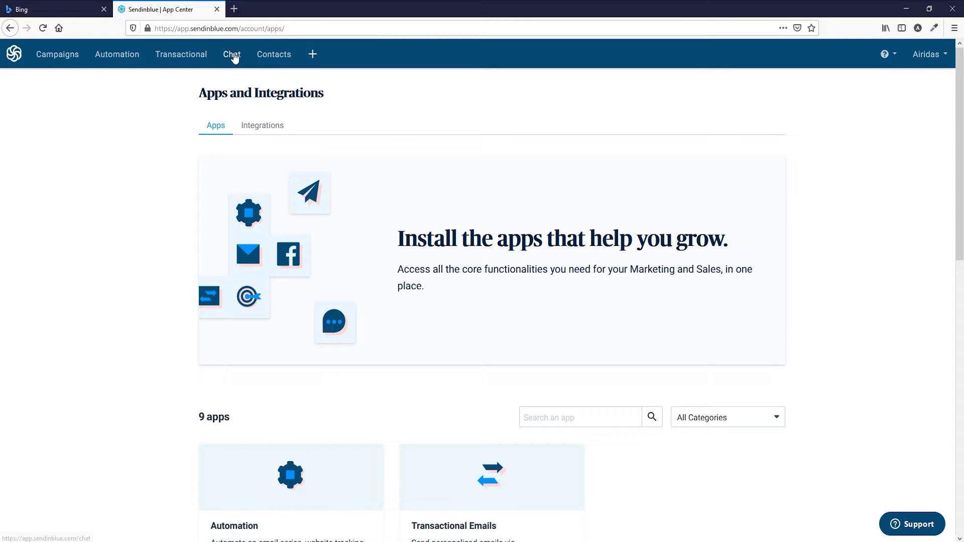
Start Chat setup, upload a photo logo and keep the blue chatbox colour.
{"action": "left_click", "coordinate": [232, 54]}
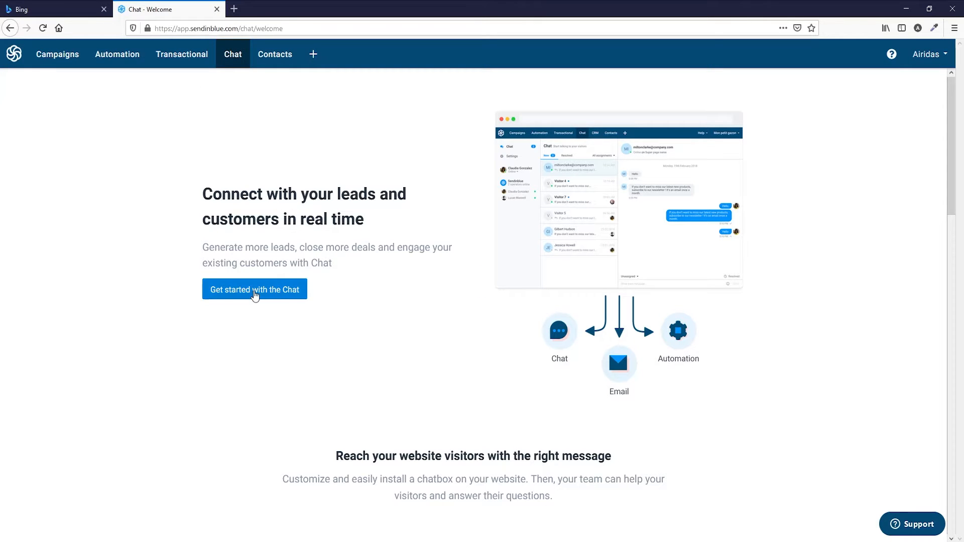
{"action": "left_click", "coordinate": [254, 289]}
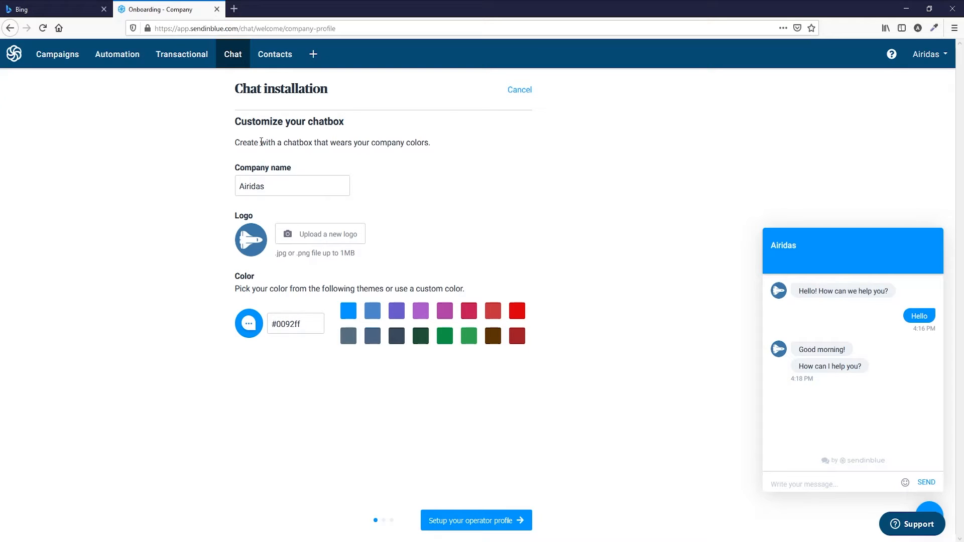
{"action": "mouse_move", "coordinate": [271, 245]}
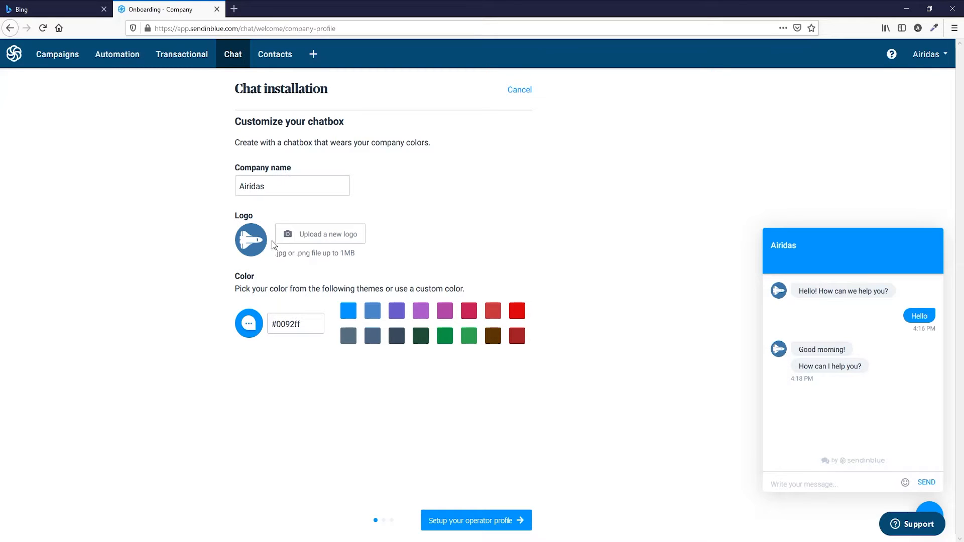
{"action": "left_click", "coordinate": [319, 233]}
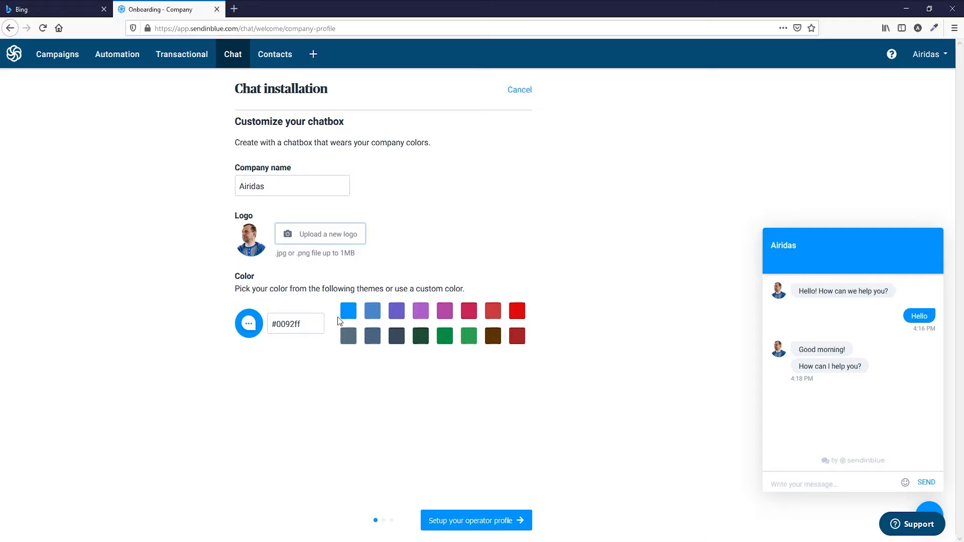
{"action": "left_click", "coordinate": [396, 310]}
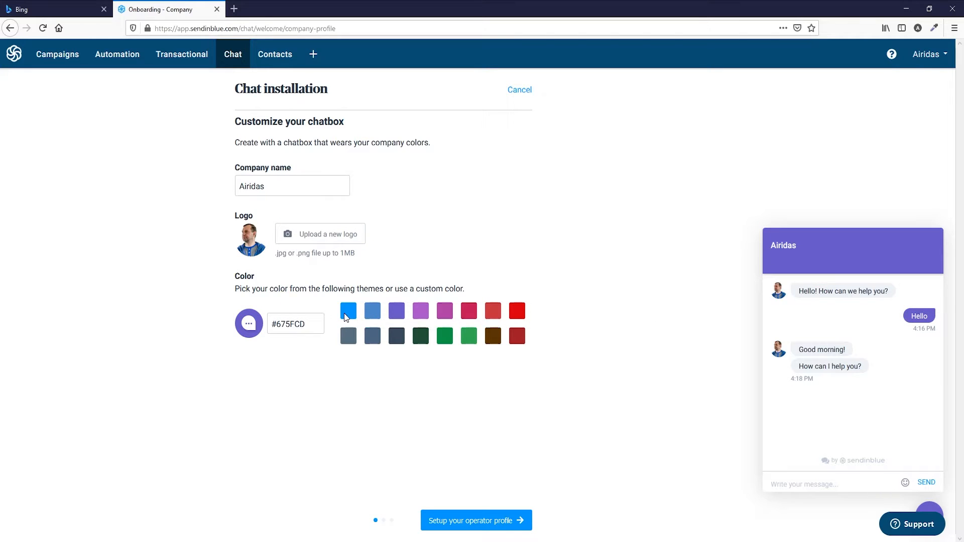
{"action": "left_click", "coordinate": [348, 310]}
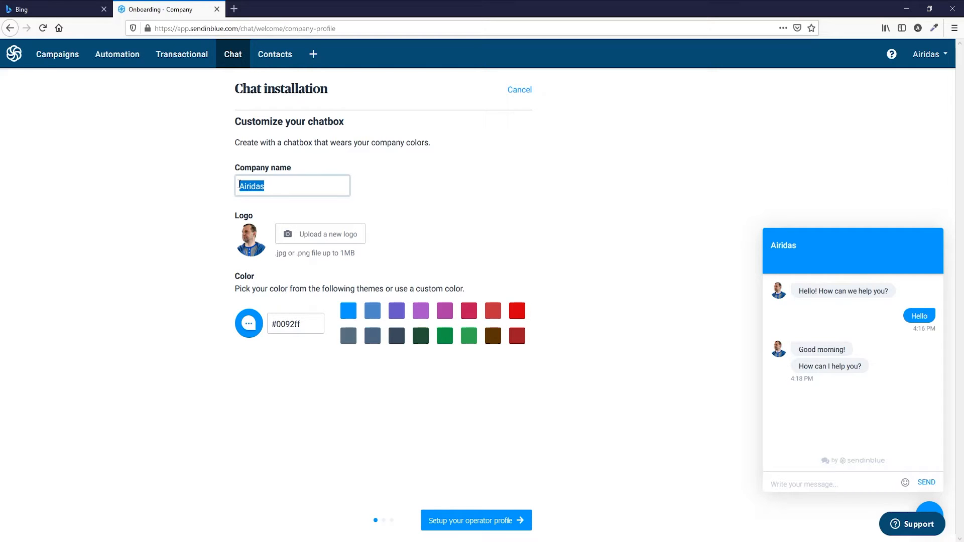
{"action": "left_click", "coordinate": [475, 520]}
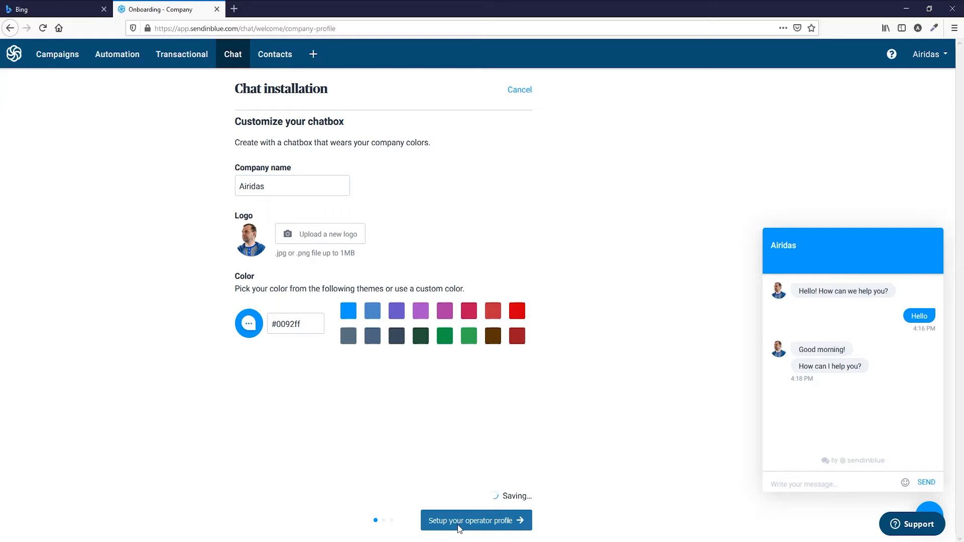
Rename the chat operator to Airidas and upload an operator photo.
{"action": "left_click", "coordinate": [475, 520]}
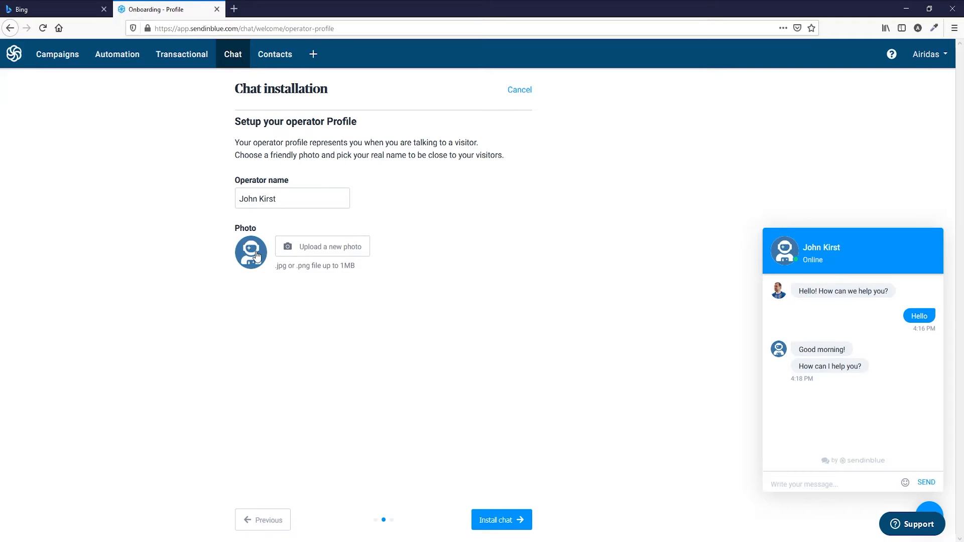
{"action": "triple_click", "coordinate": [292, 198]}
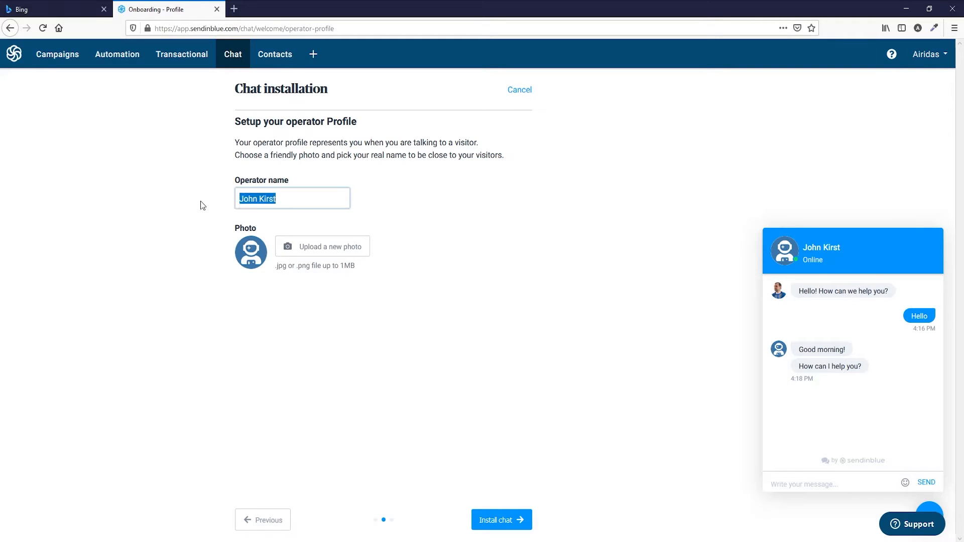
{"action": "left_click", "coordinate": [330, 247]}
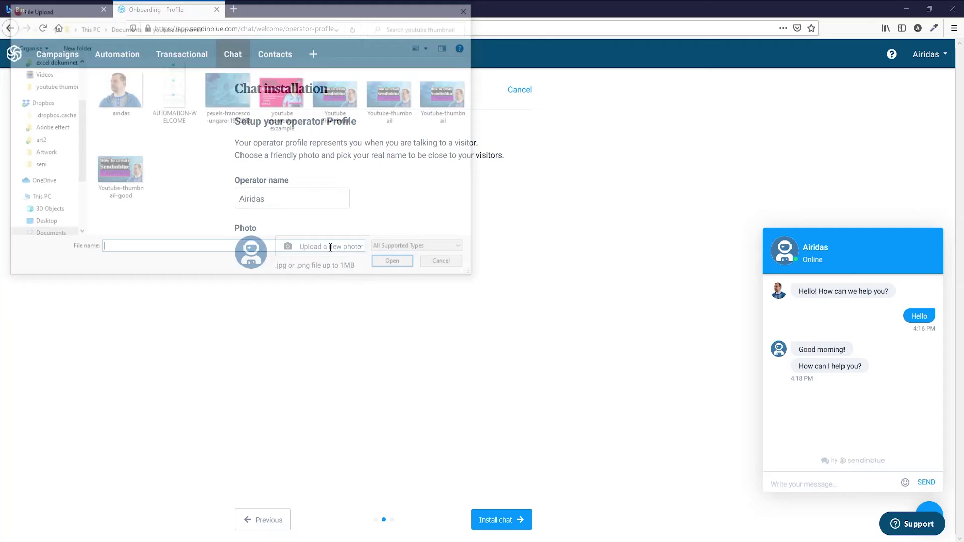
{"action": "left_click", "coordinate": [392, 260]}
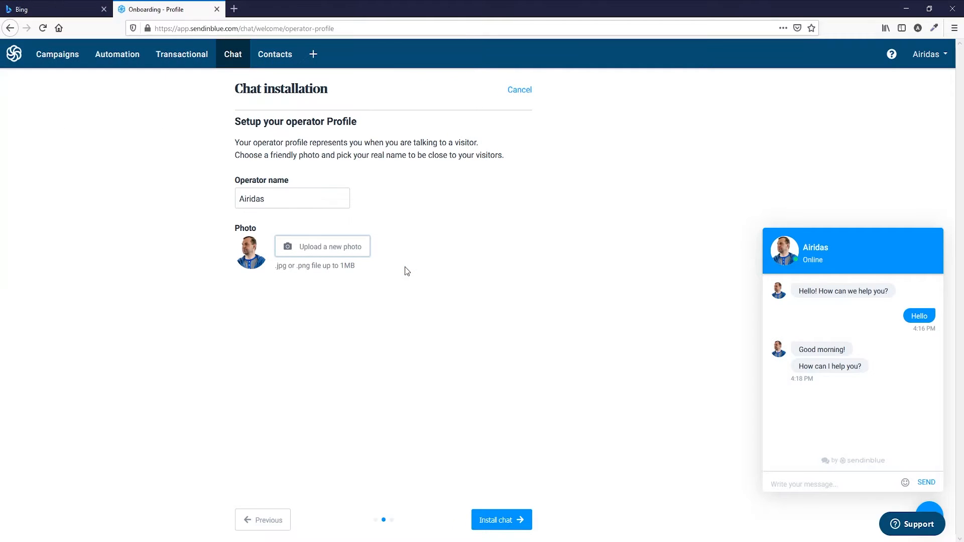
Save the operator profile, reach the install script, and switch to the WordPress site.
{"action": "left_click", "coordinate": [500, 520]}
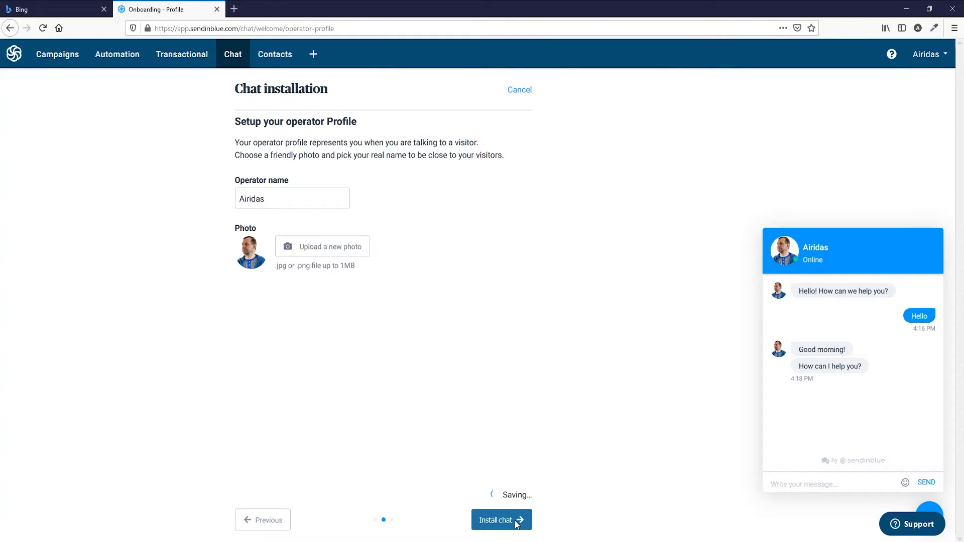
{"action": "left_click", "coordinate": [501, 519]}
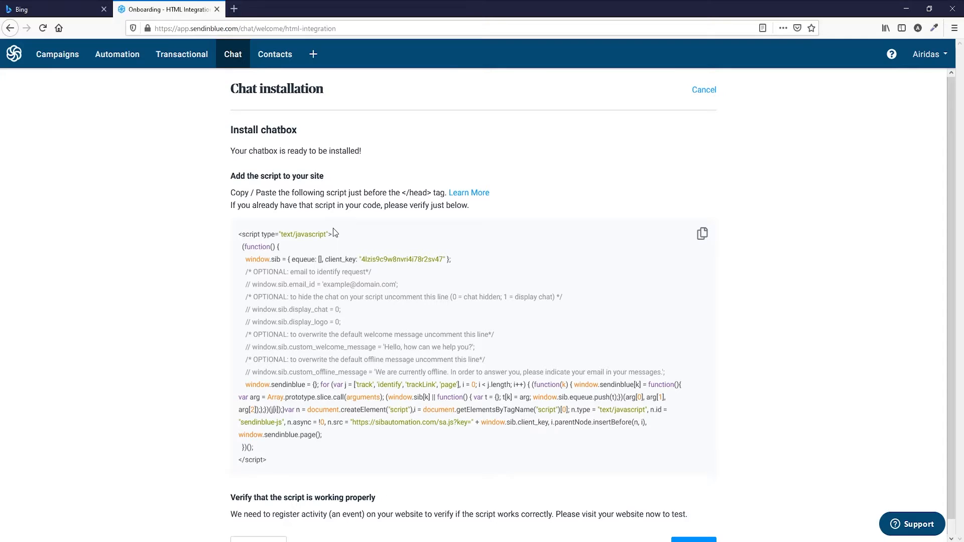
{"action": "mouse_move", "coordinate": [338, 444]}
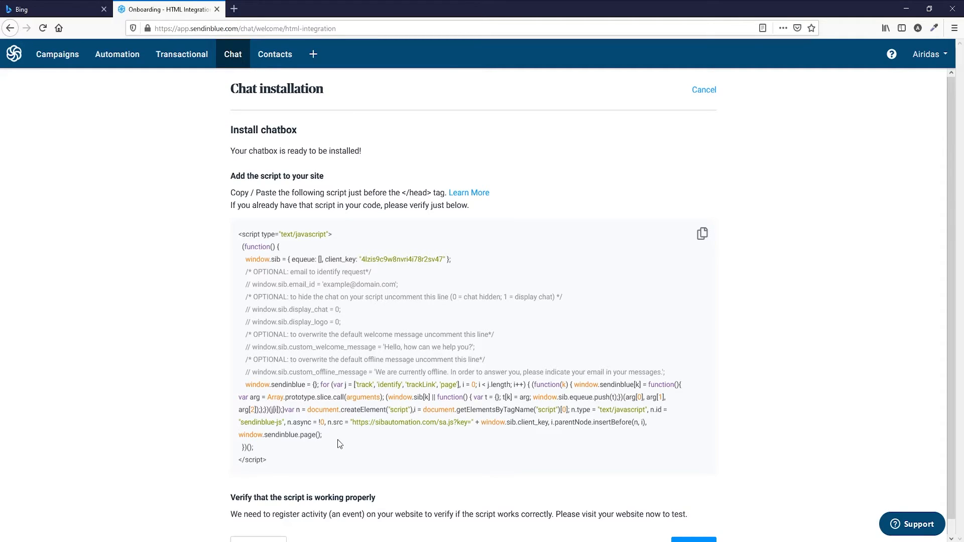
{"action": "left_click", "coordinate": [234, 8]}
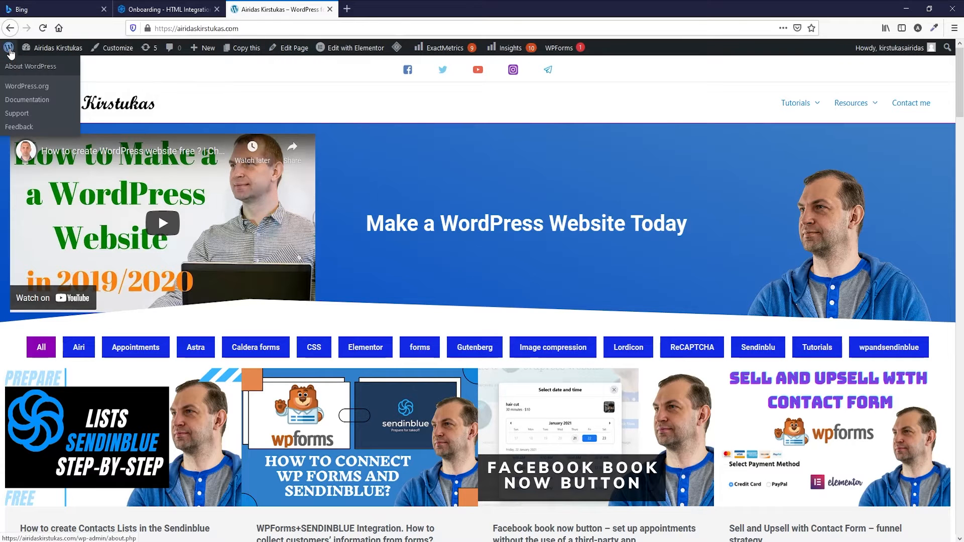
Install the Insert Headers and Footers plugin and copy the Sendinblue chat script.
{"action": "left_click", "coordinate": [30, 66]}
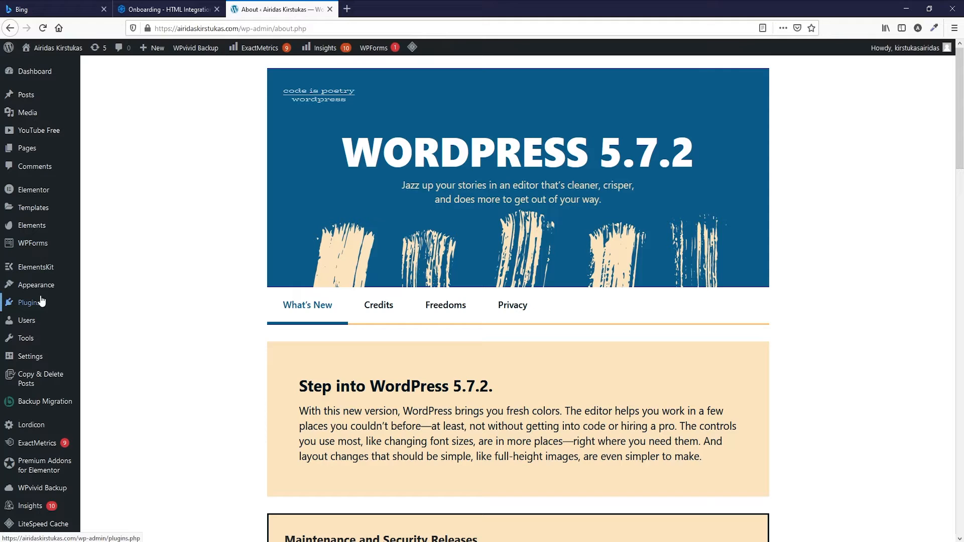
{"action": "left_click", "coordinate": [28, 302]}
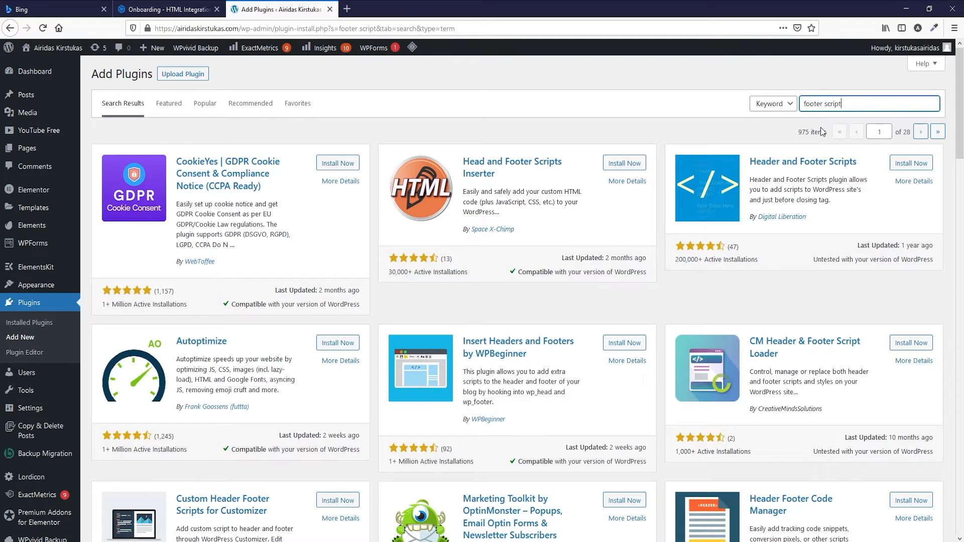
{"action": "mouse_move", "coordinate": [496, 367]}
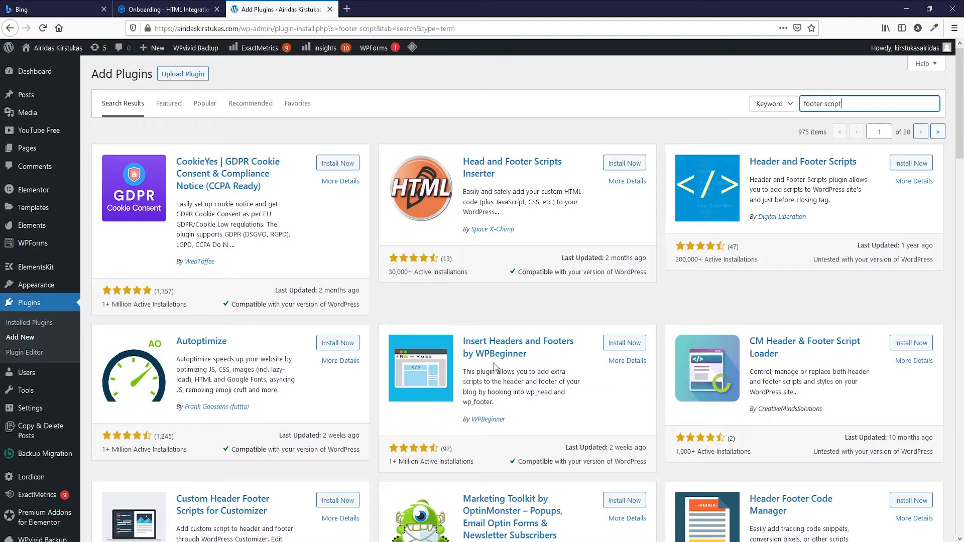
{"action": "left_click", "coordinate": [624, 343]}
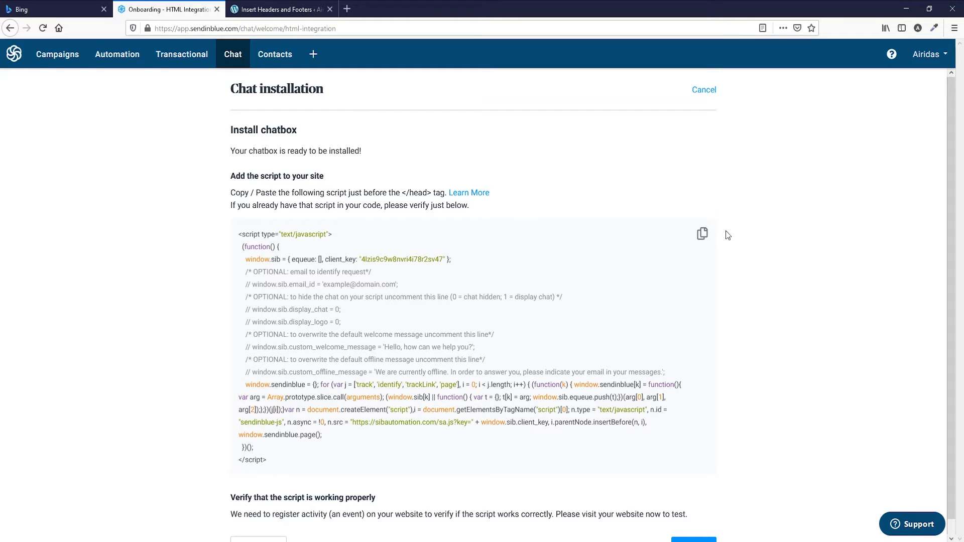
{"action": "left_click", "coordinate": [279, 9]}
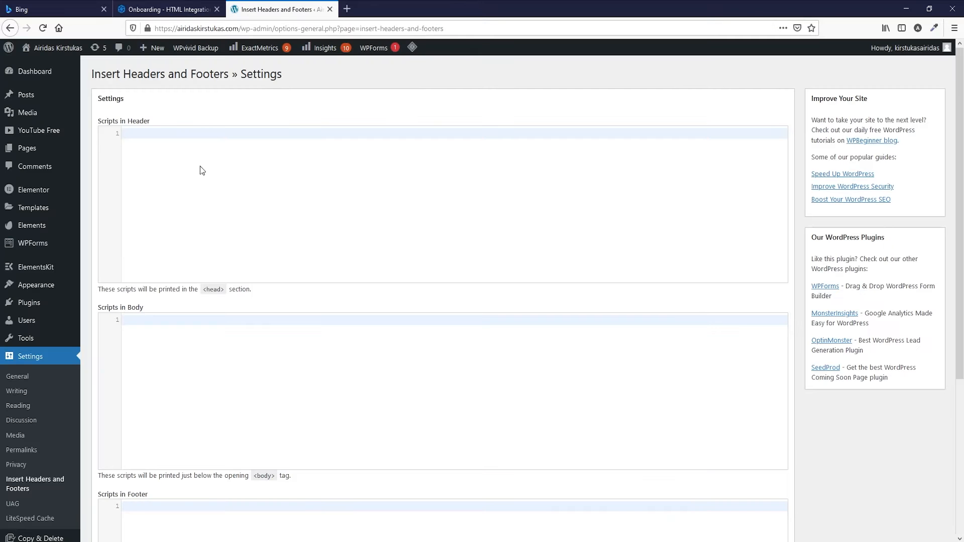
{"action": "scroll", "scroll_direction": "down", "scroll_amount": 3}
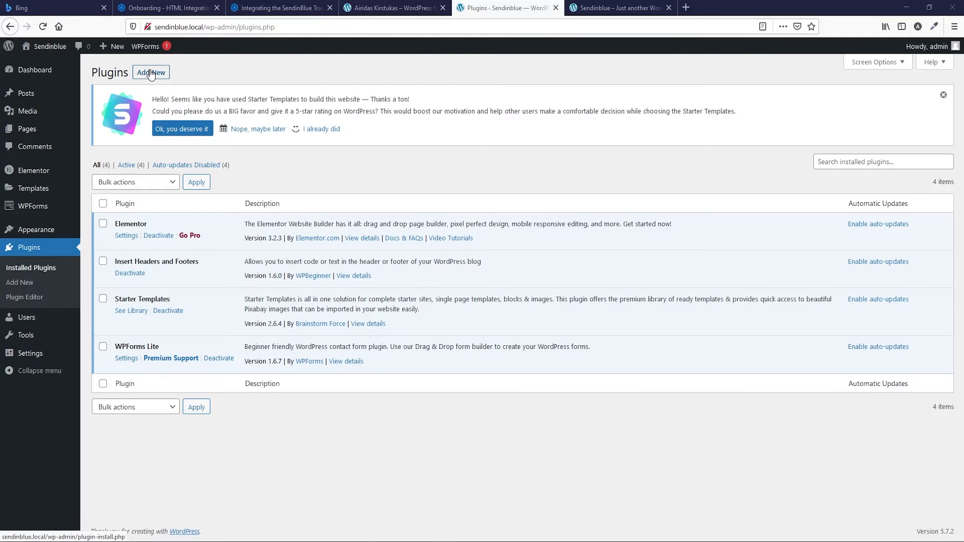
Activate the Sendinblue plugin, log in with the API key, and view the header script.
{"action": "left_click", "coordinate": [150, 72]}
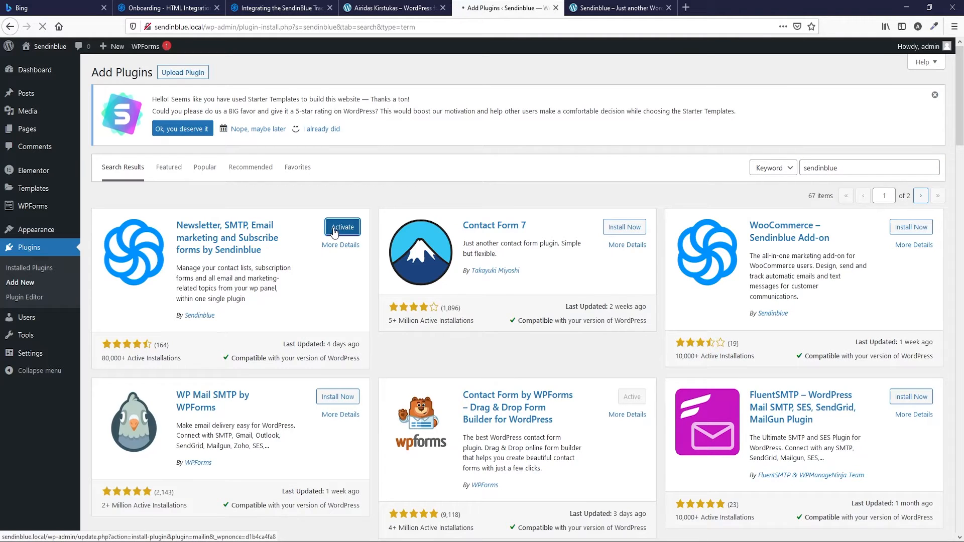
{"action": "left_click", "coordinate": [342, 227]}
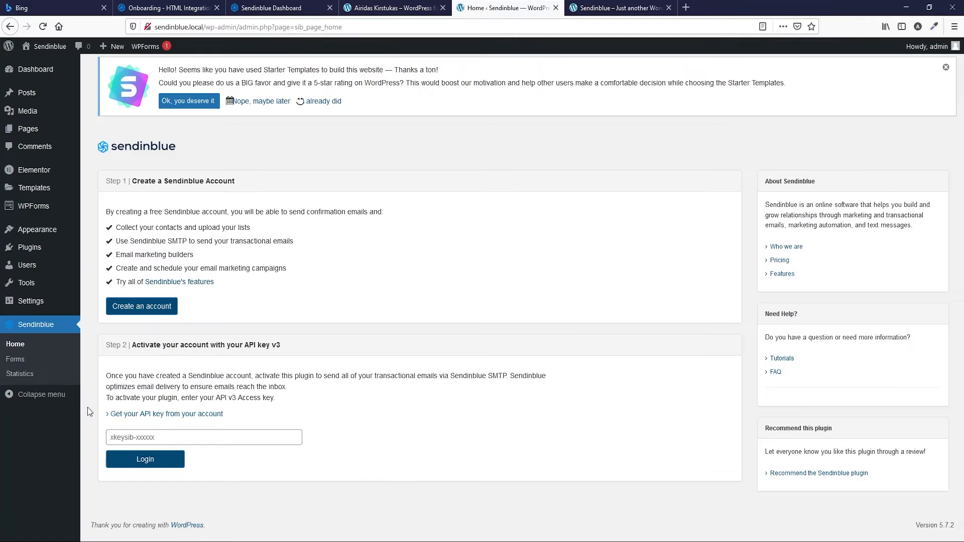
{"action": "left_click", "coordinate": [144, 459]}
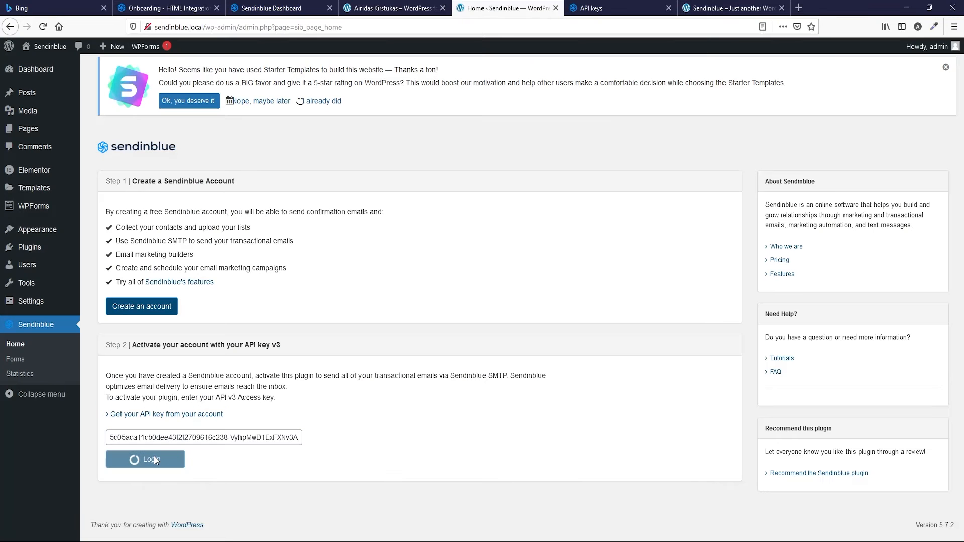
{"action": "left_click", "coordinate": [144, 458]}
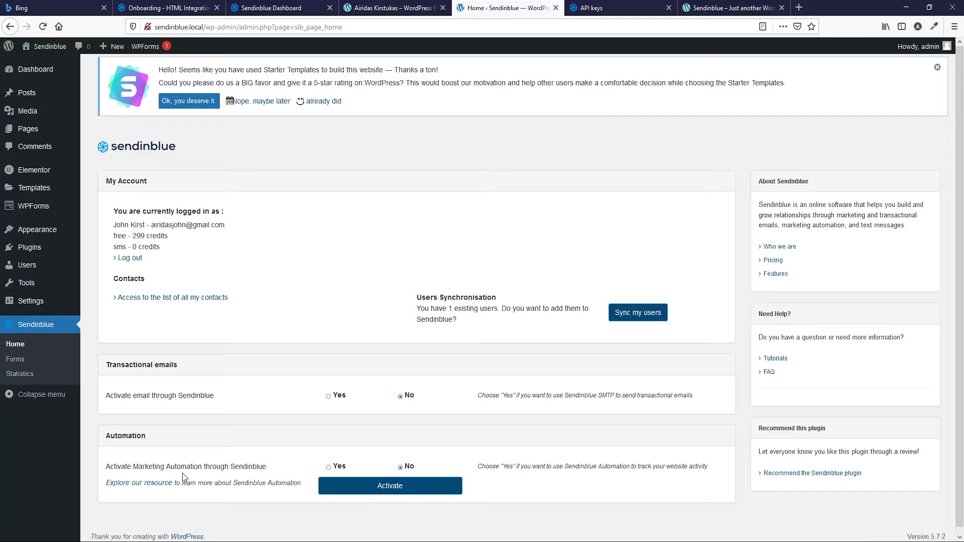
{"action": "mouse_move", "coordinate": [330, 471]}
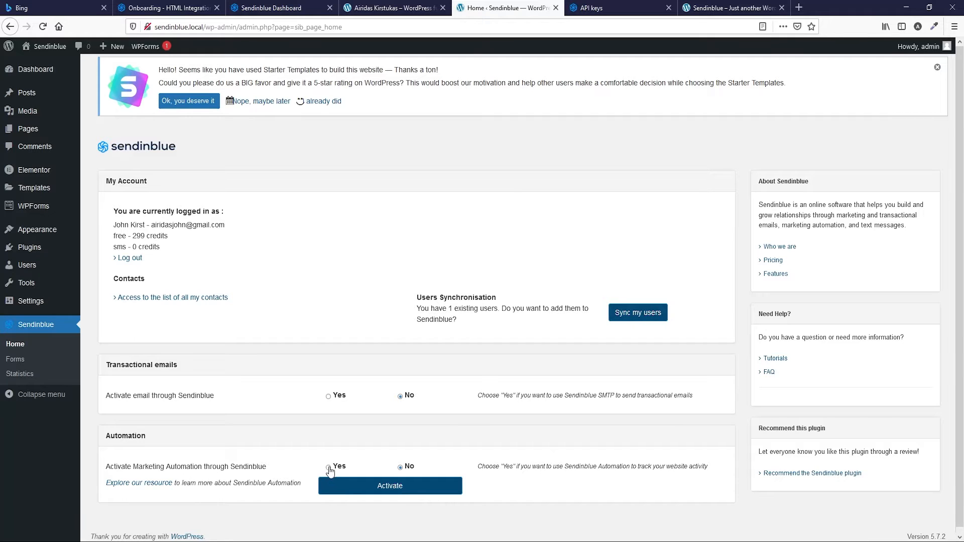
{"action": "left_click", "coordinate": [328, 466]}
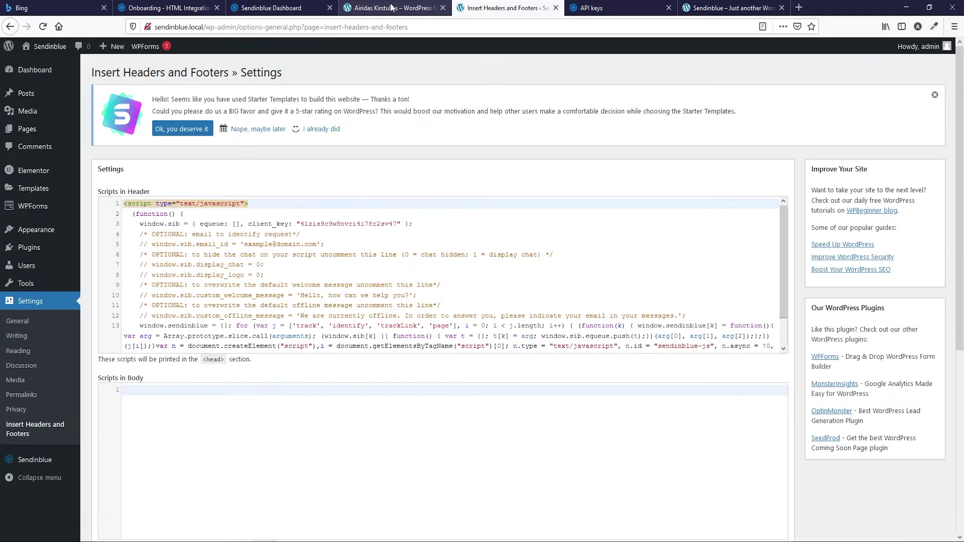
Verify the chat script installation and check the chatbox on the live website.
{"action": "left_click", "coordinate": [166, 8]}
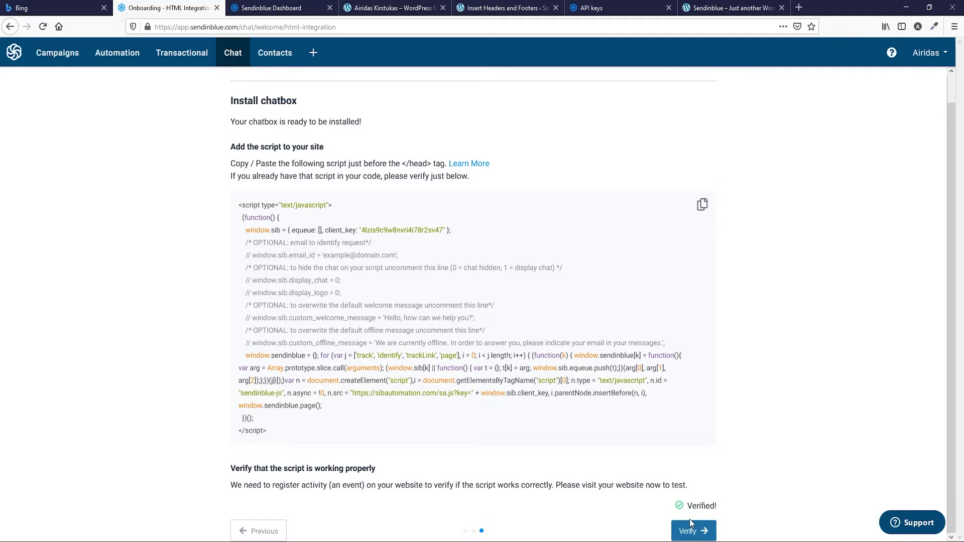
{"action": "left_click", "coordinate": [692, 530]}
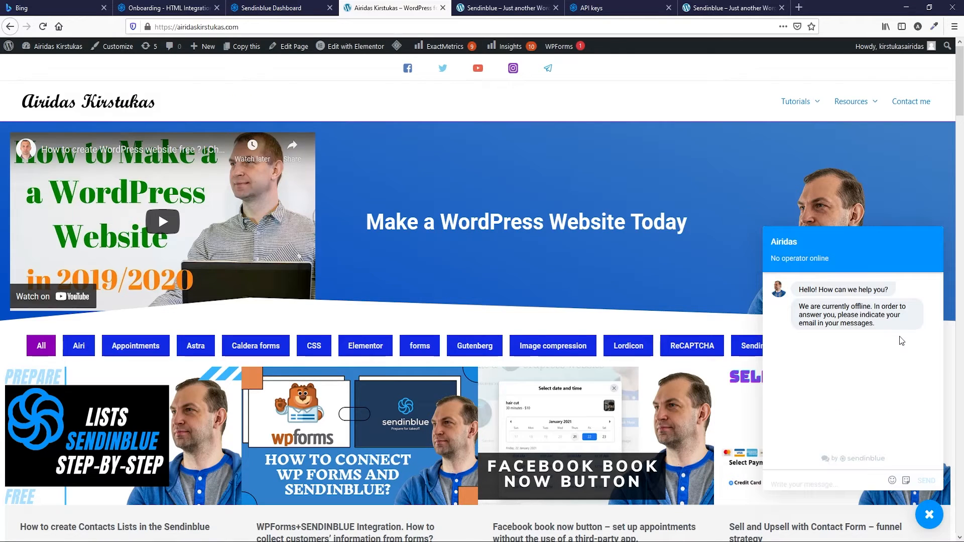
{"action": "scroll", "scroll_direction": "down", "scroll_amount": 3}
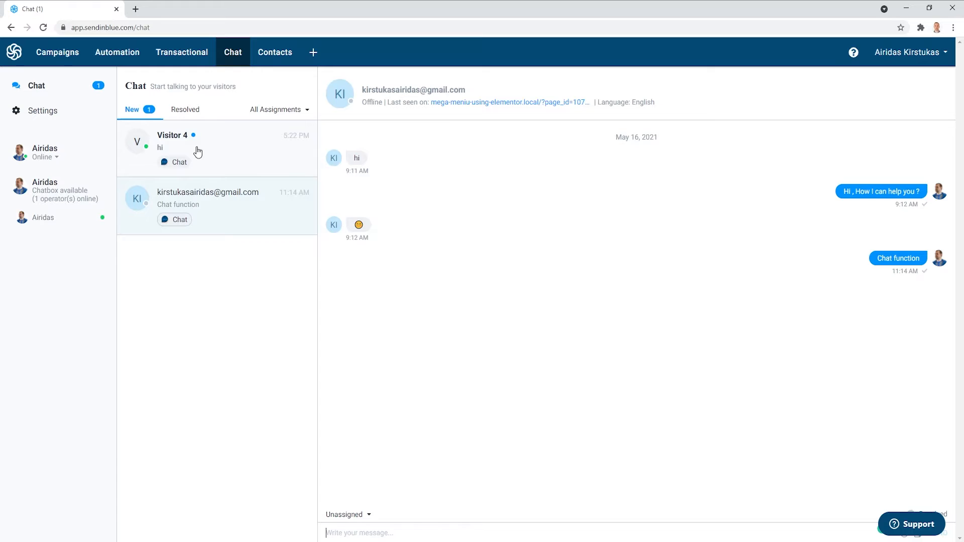
Open the Visitor 4 conversation and view the All Assignments filter options.
{"action": "left_click", "coordinate": [197, 148]}
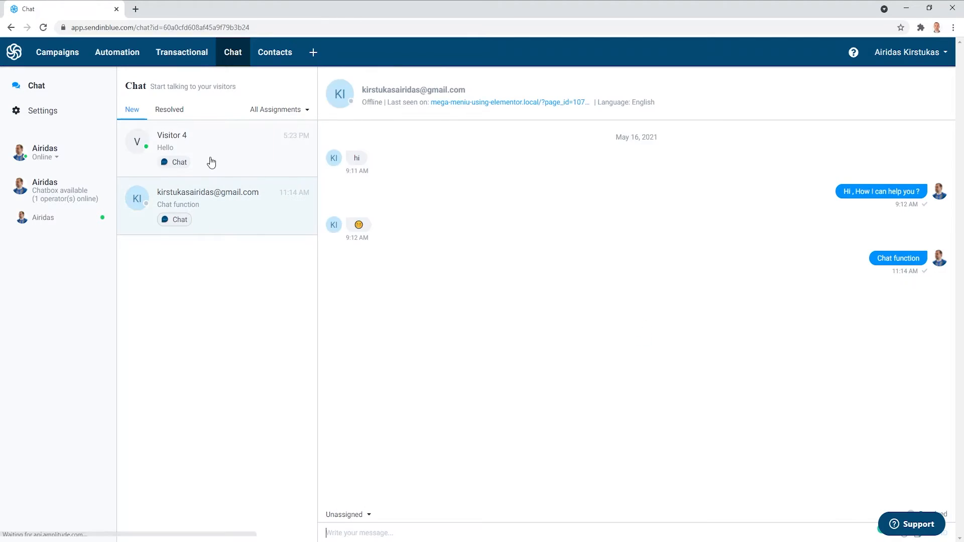
{"action": "left_click", "coordinate": [277, 110]}
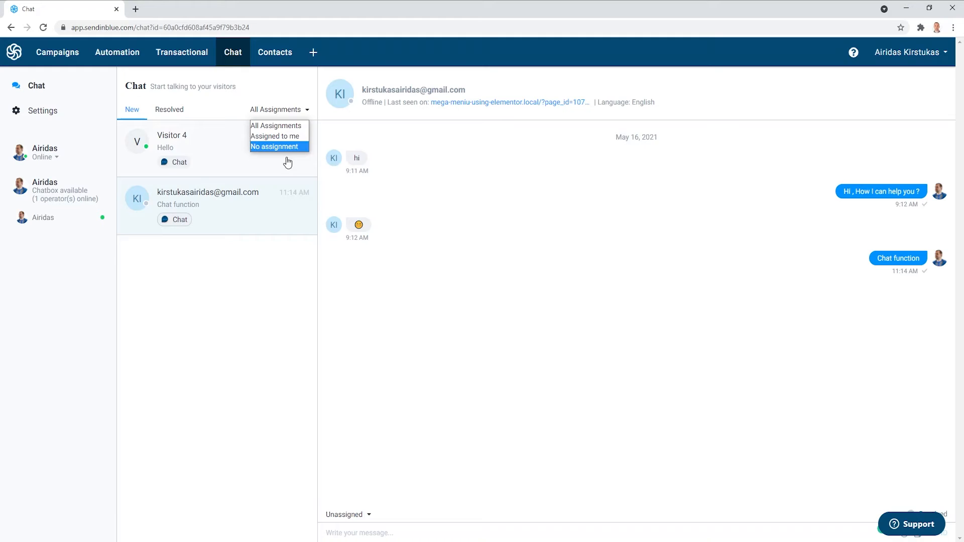
{"action": "mouse_move", "coordinate": [42, 111]}
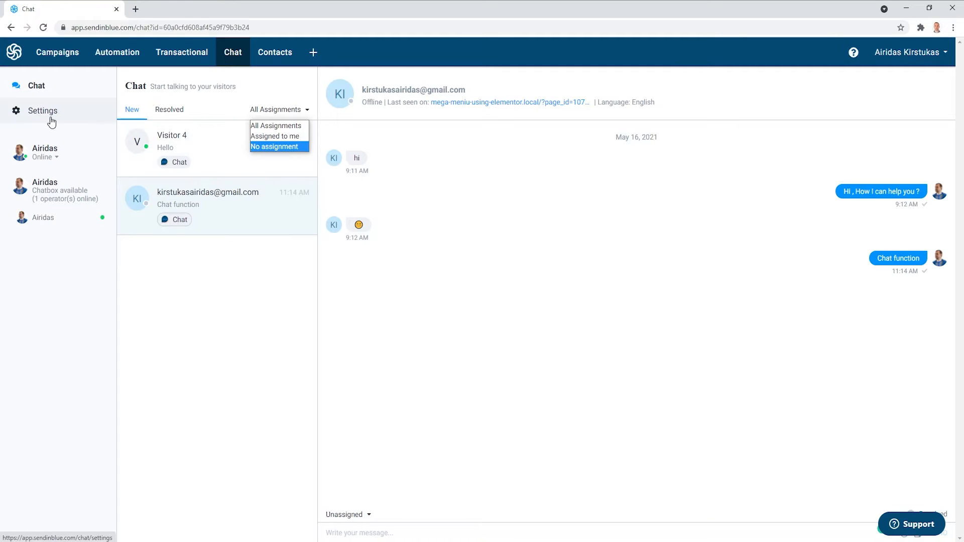
Review the My profile and Notifications chat settings, then return to Settings.
{"action": "left_click", "coordinate": [42, 110]}
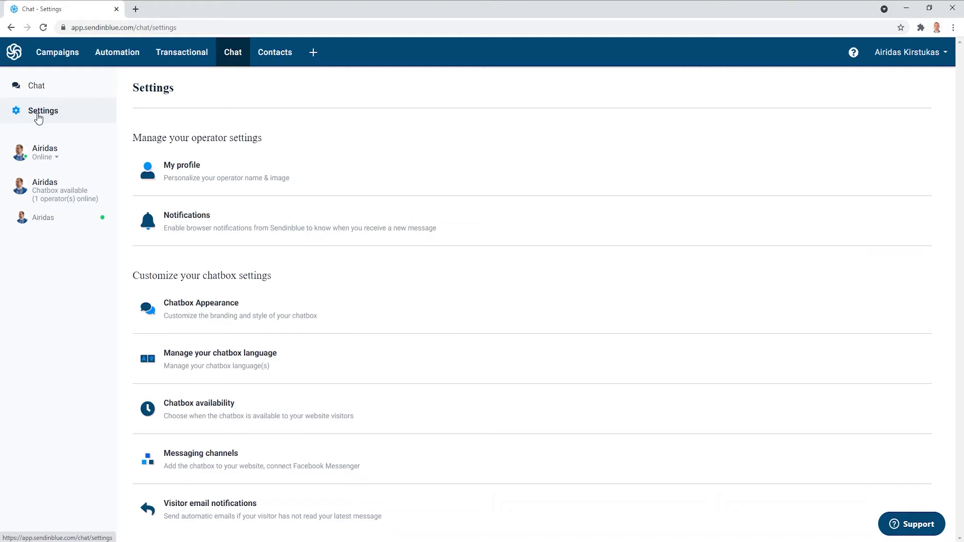
{"action": "left_click", "coordinate": [182, 171]}
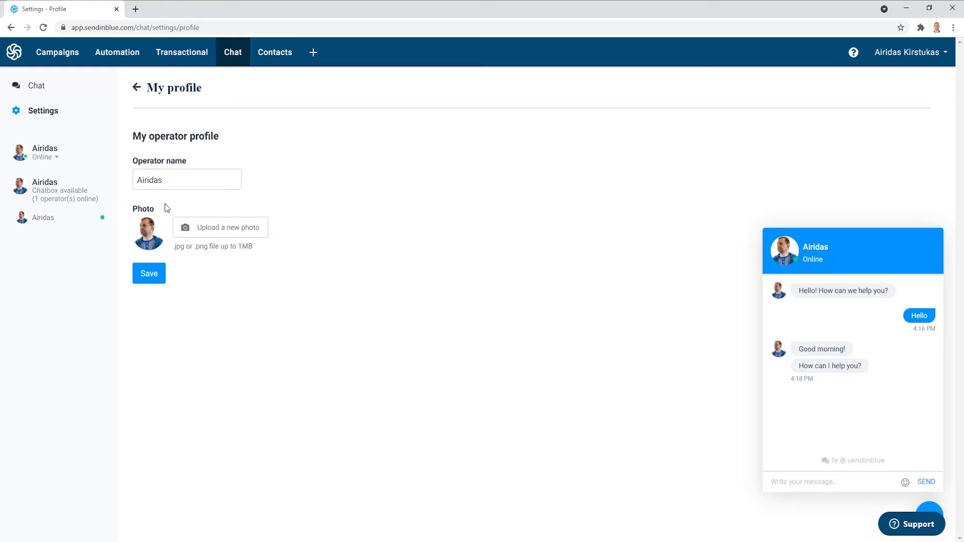
{"action": "mouse_move", "coordinate": [43, 110]}
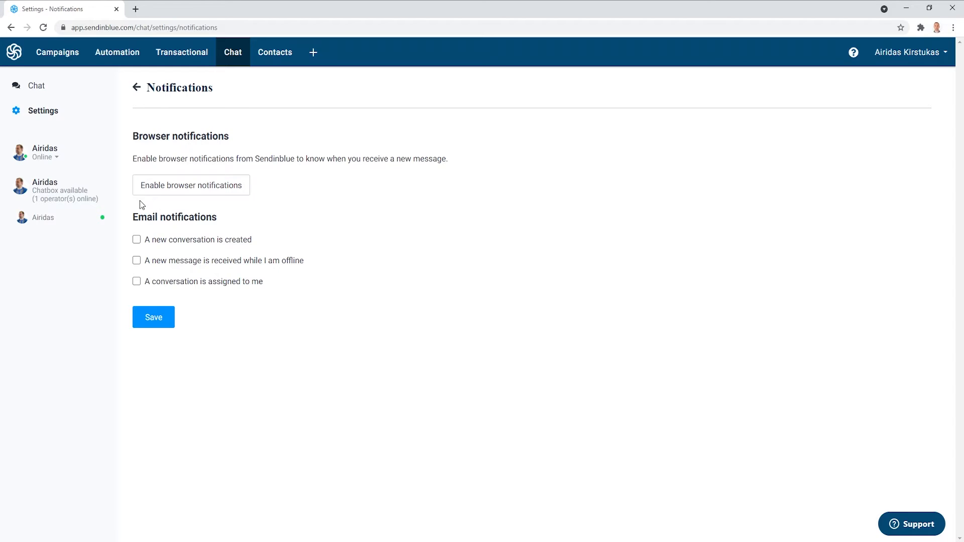
{"action": "mouse_move", "coordinate": [225, 250]}
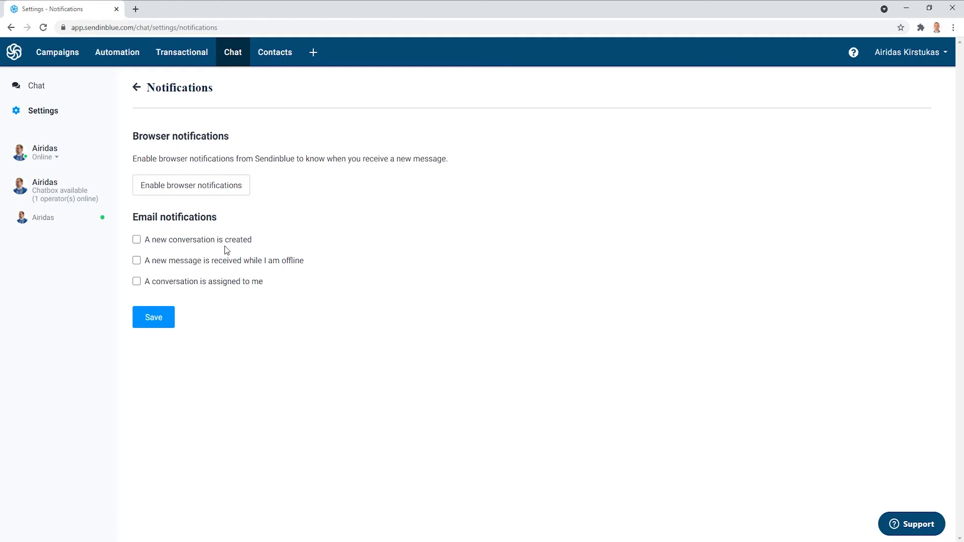
{"action": "mouse_move", "coordinate": [168, 260]}
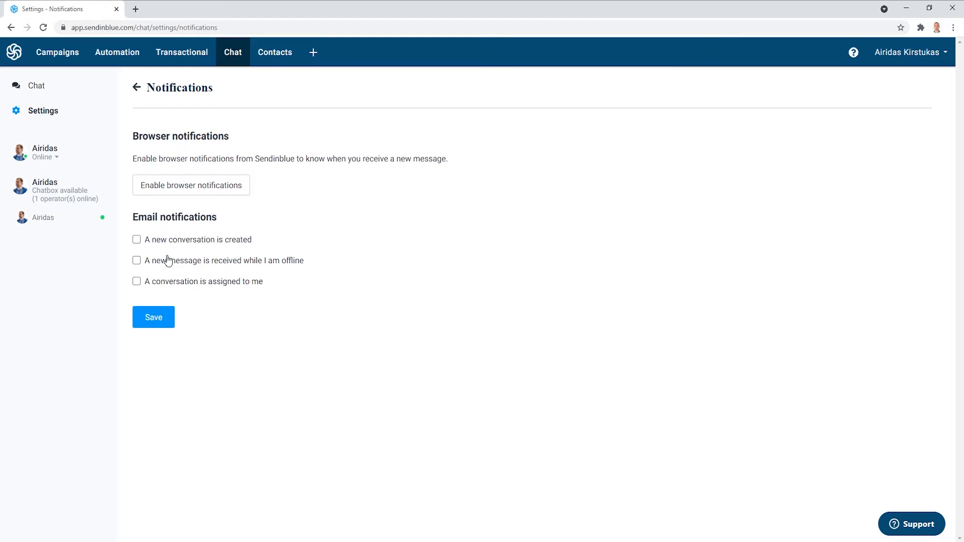
{"action": "left_click", "coordinate": [137, 87]}
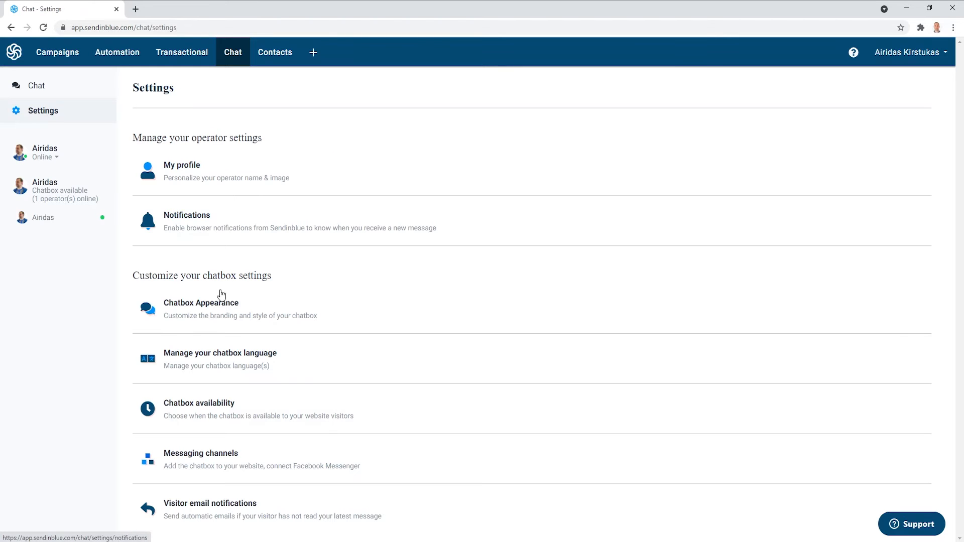
Browse chatbox language and availability, keeping online-operator availability with an offline away message.
{"action": "left_click", "coordinate": [200, 302]}
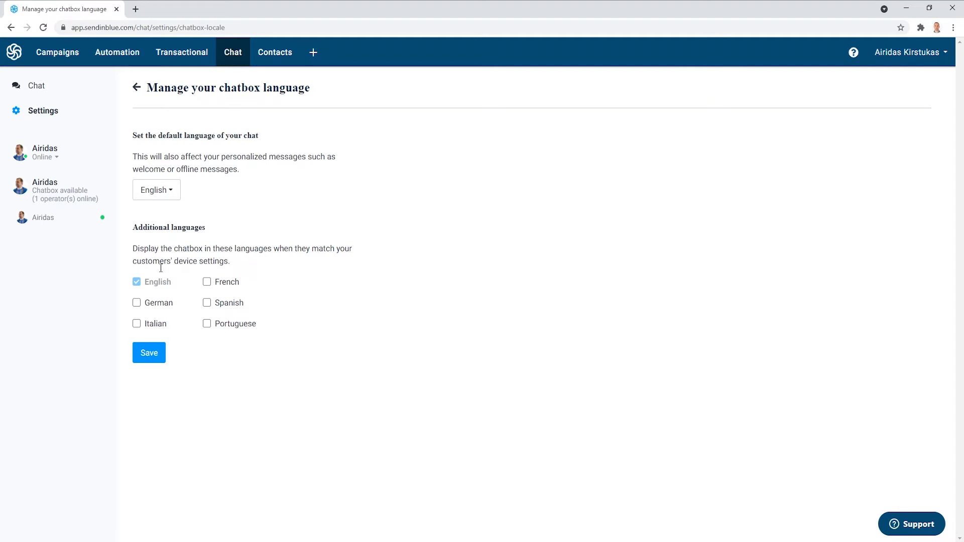
{"action": "left_click", "coordinate": [156, 189]}
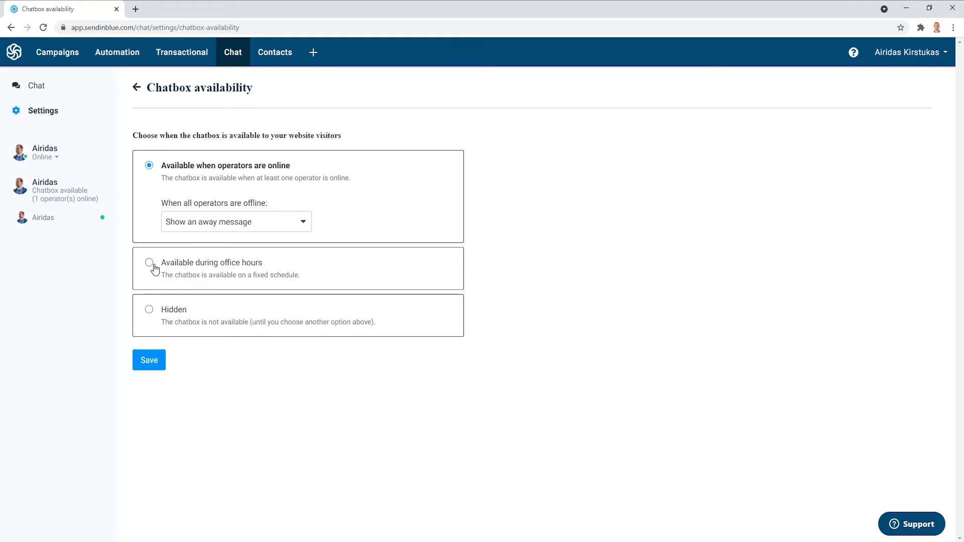
{"action": "left_click", "coordinate": [148, 263]}
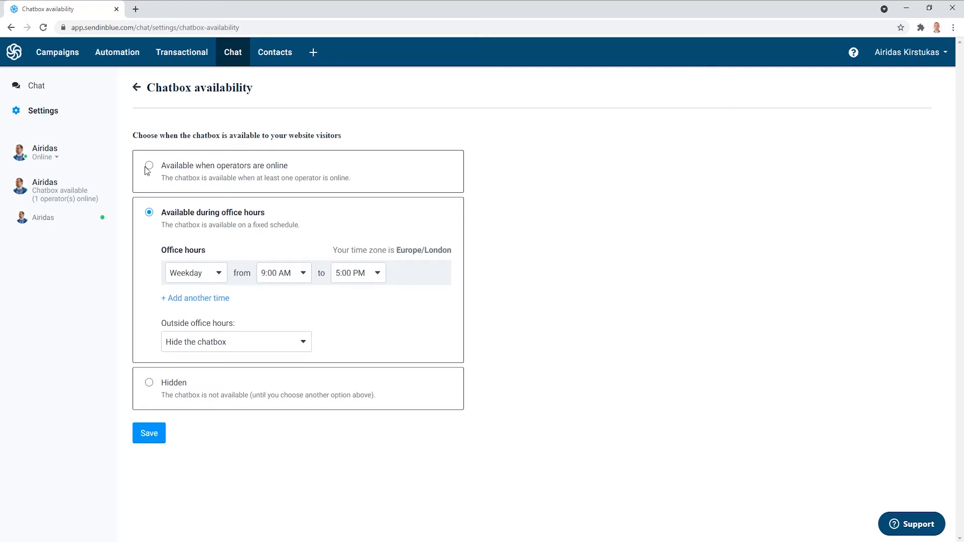
{"action": "left_click", "coordinate": [148, 165]}
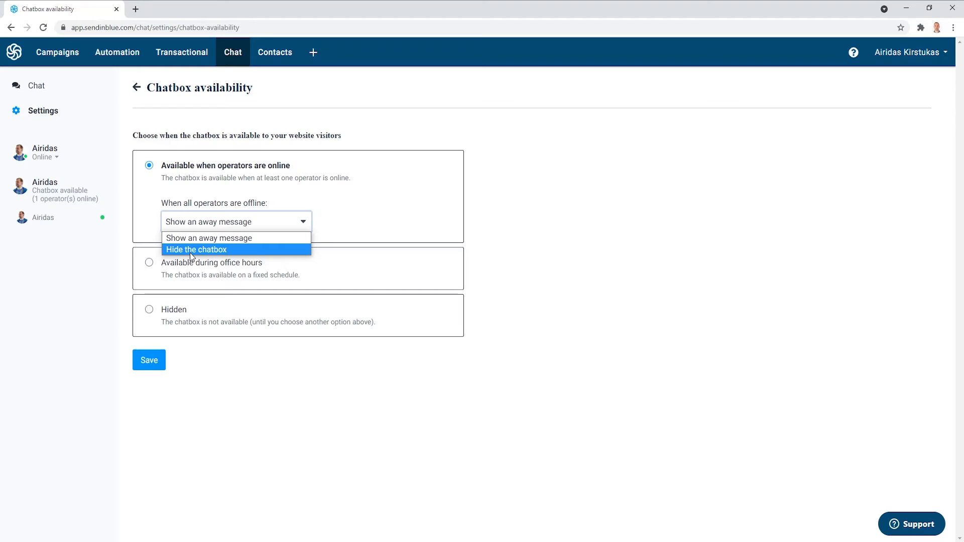
{"action": "left_click", "coordinate": [209, 238]}
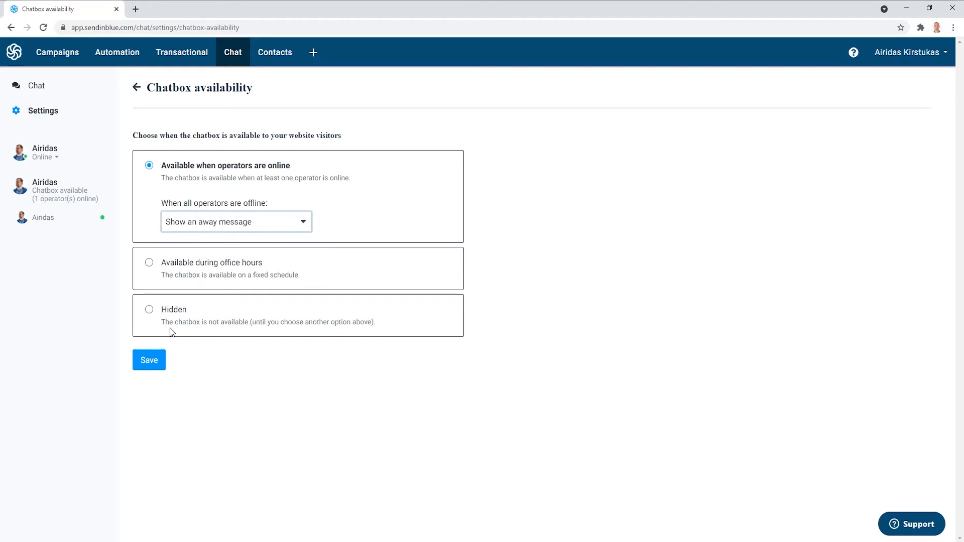
{"action": "mouse_move", "coordinate": [268, 336]}
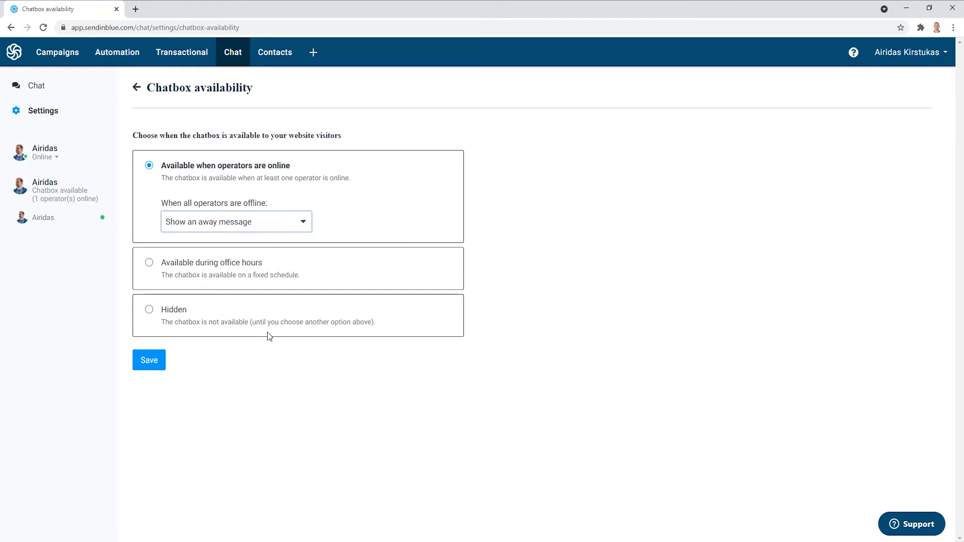
Choose Facebook Messenger under Messaging channels and start connecting a page.
{"action": "left_click", "coordinate": [136, 88]}
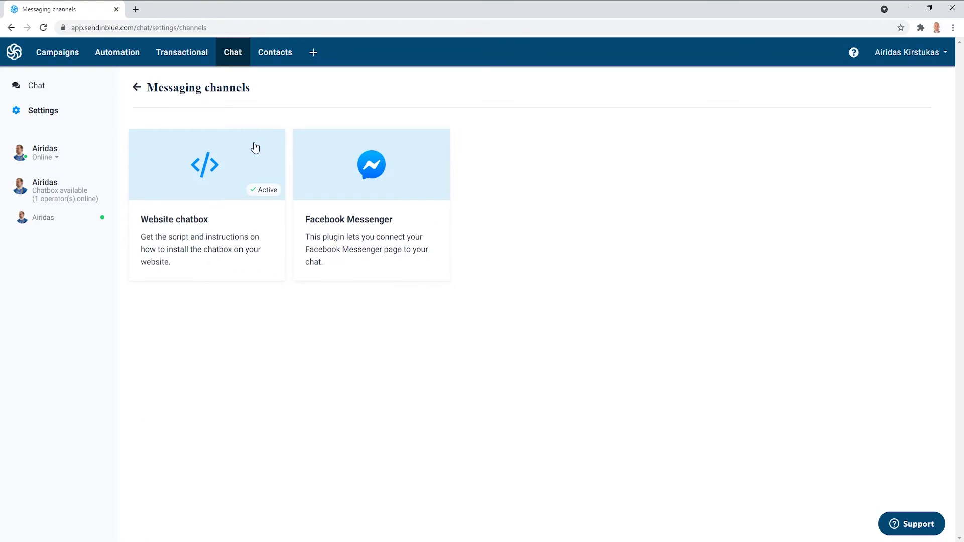
{"action": "mouse_move", "coordinate": [178, 226]}
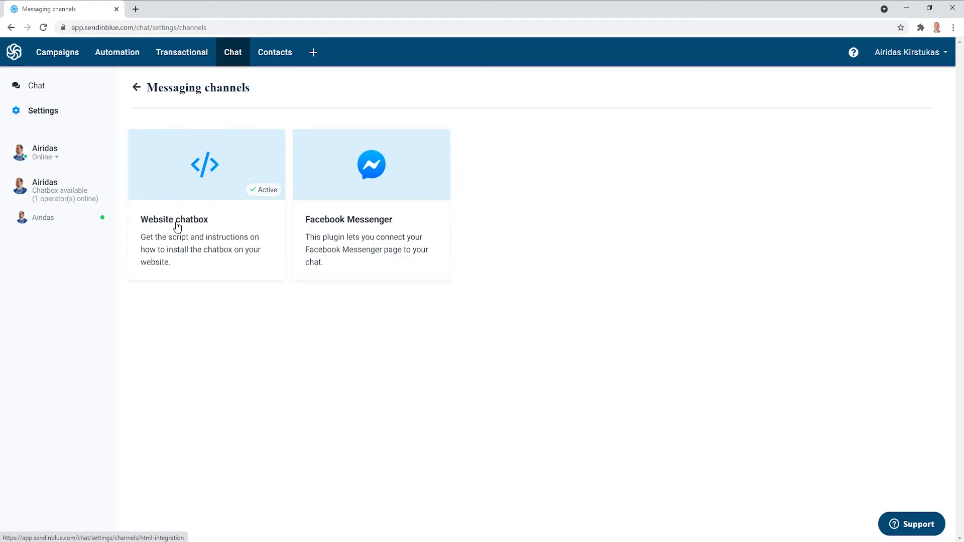
{"action": "mouse_move", "coordinate": [345, 223]}
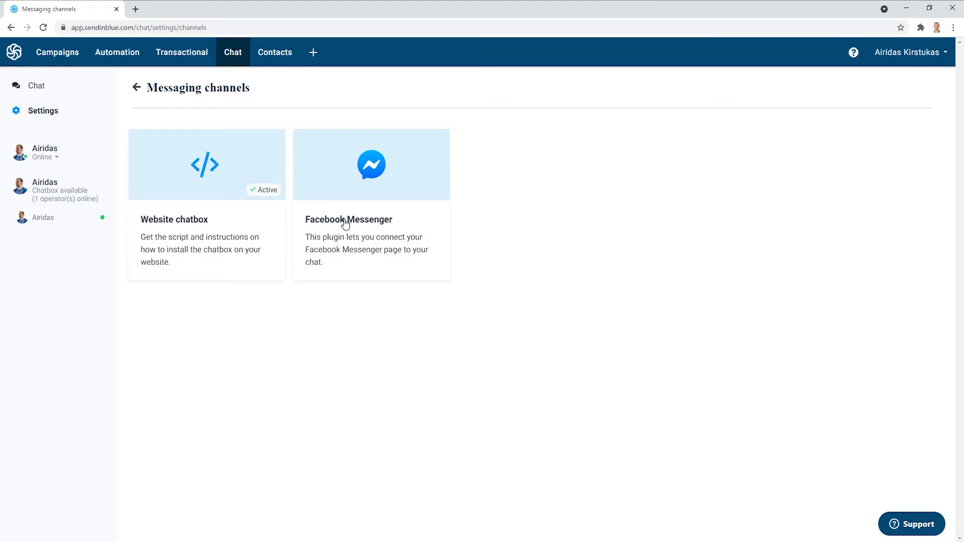
{"action": "left_click", "coordinate": [370, 165]}
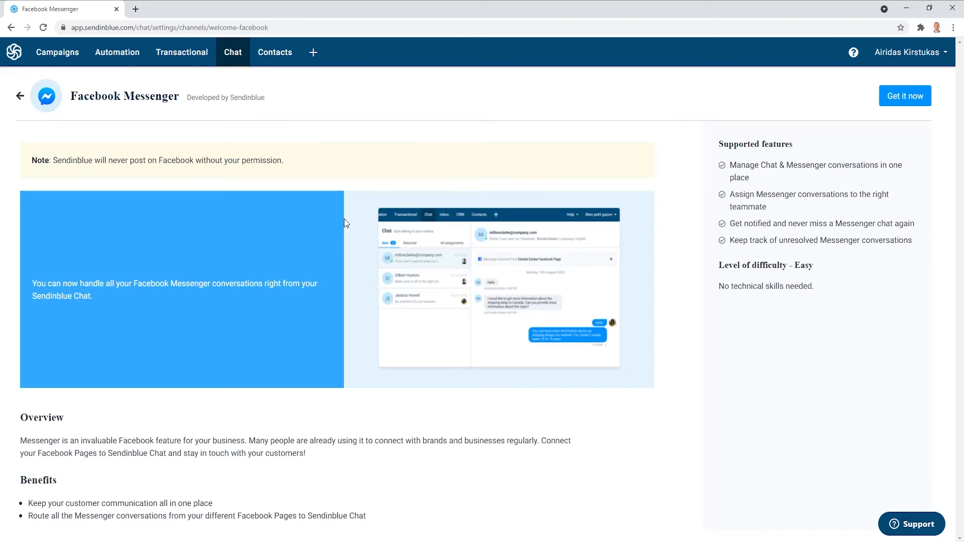
{"action": "left_click", "coordinate": [904, 96]}
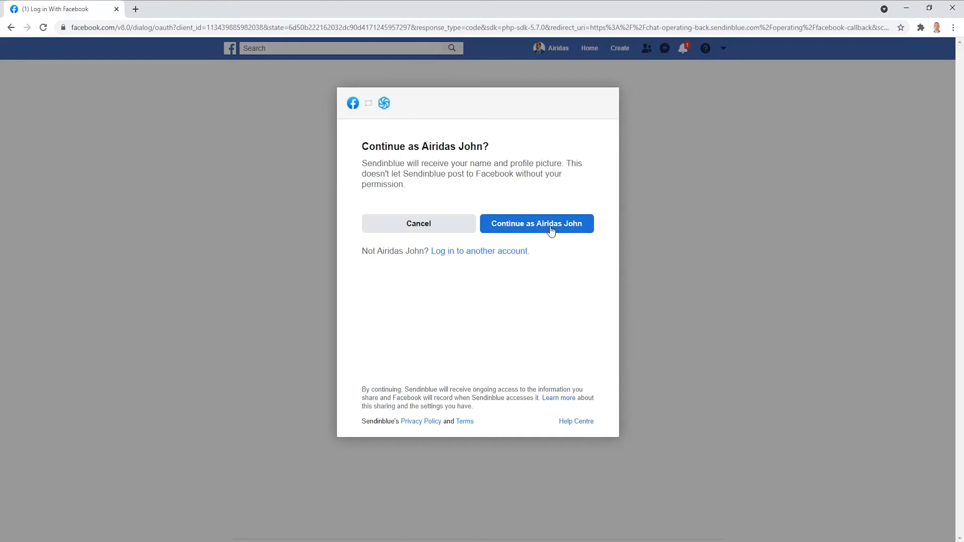
Continue as the Facebook user, keep all page permissions on, and confirm the link.
{"action": "left_click", "coordinate": [536, 223]}
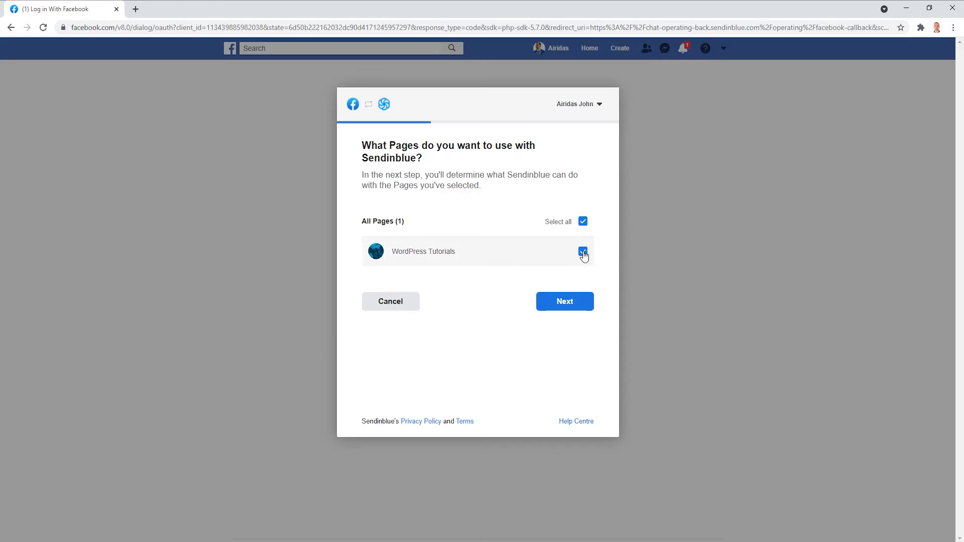
{"action": "left_click", "coordinate": [564, 301]}
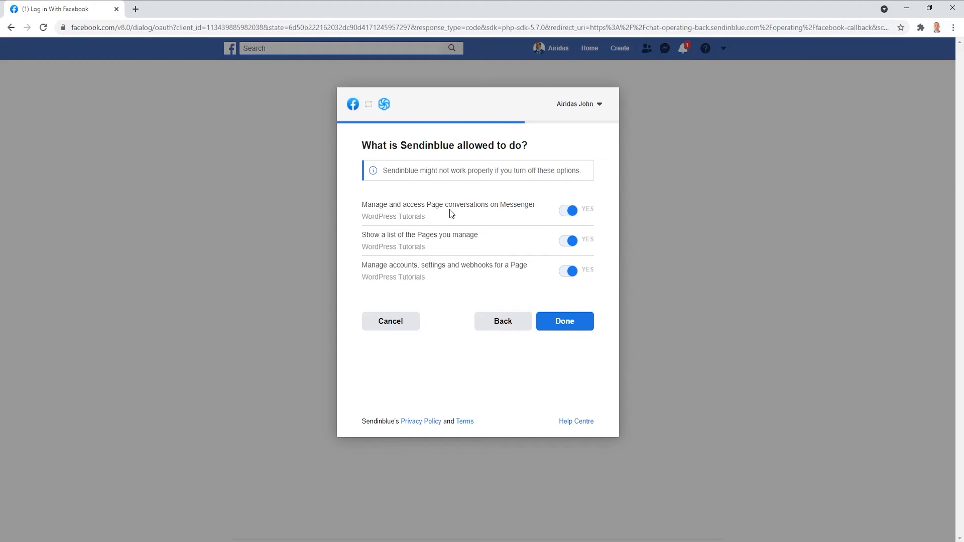
{"action": "mouse_move", "coordinate": [373, 258]}
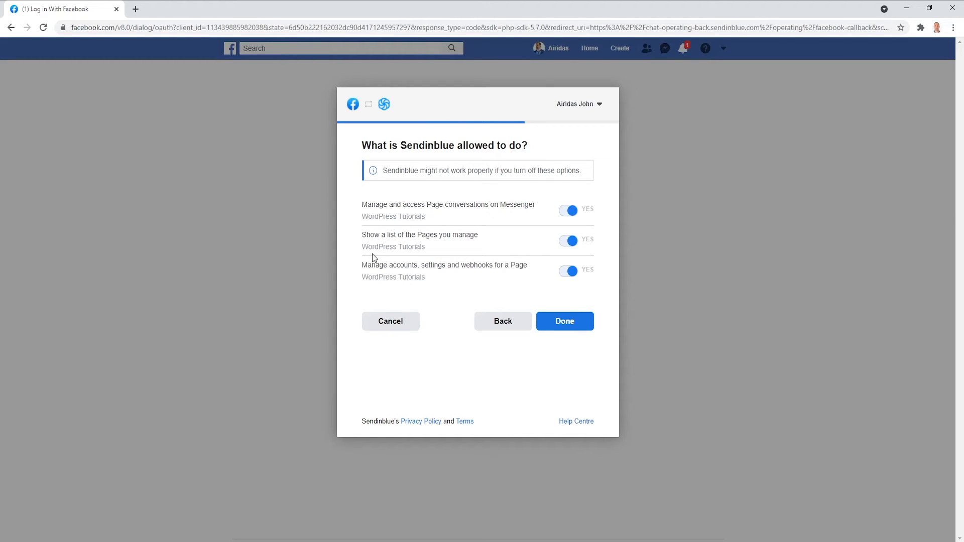
{"action": "mouse_move", "coordinate": [554, 336]}
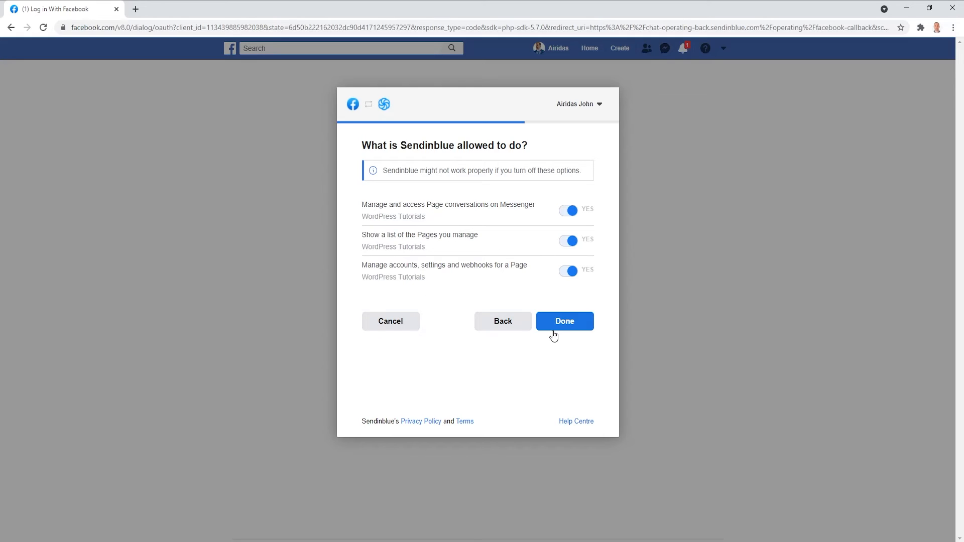
{"action": "left_click", "coordinate": [563, 321]}
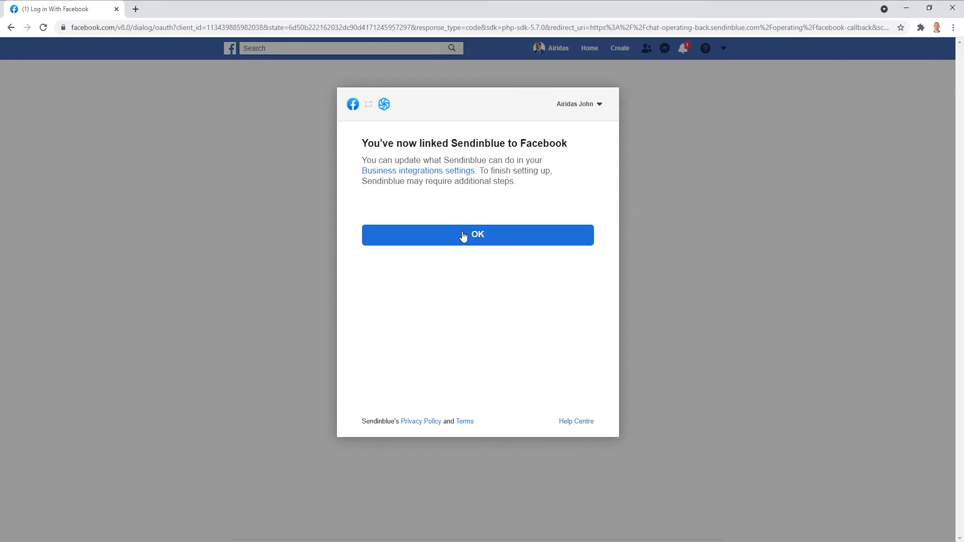
{"action": "left_click", "coordinate": [477, 235]}
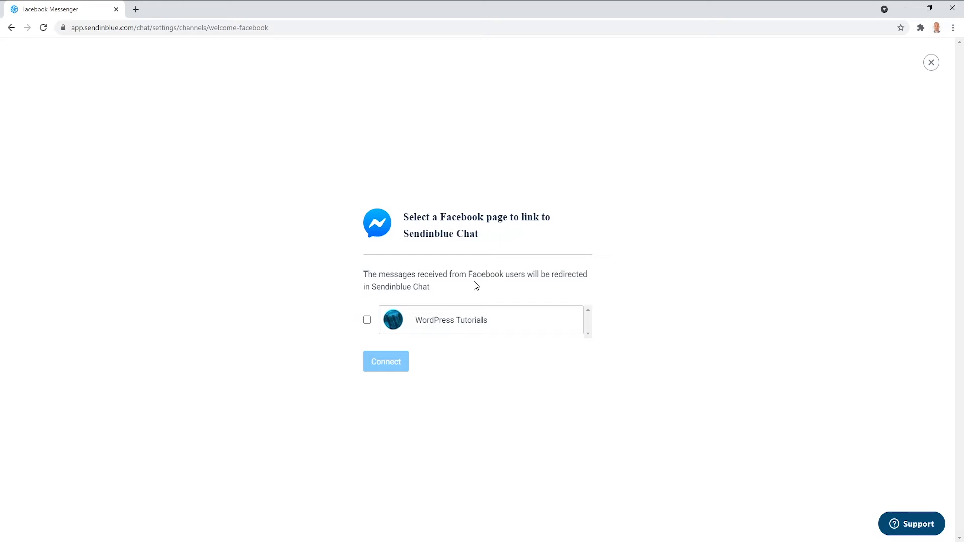
{"action": "mouse_move", "coordinate": [564, 296]}
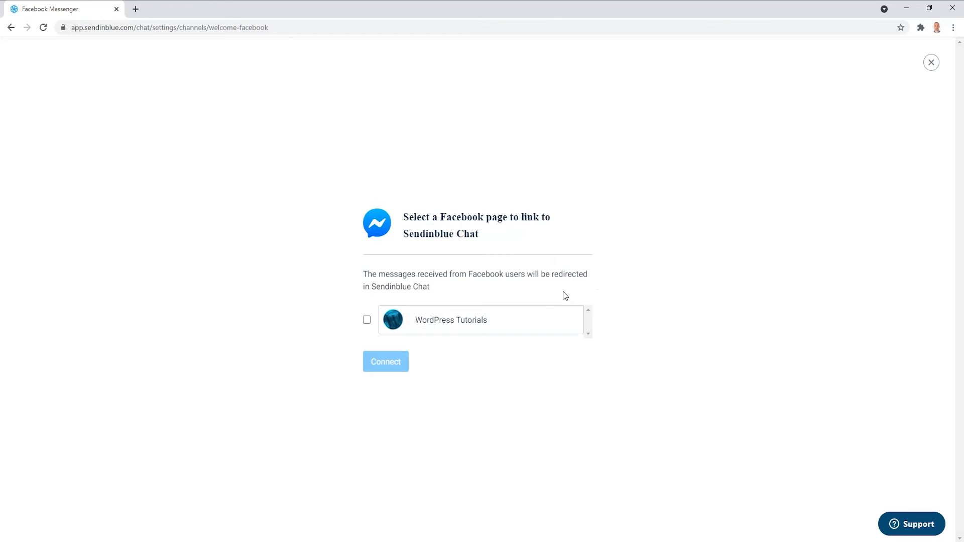
{"action": "mouse_move", "coordinate": [429, 310]}
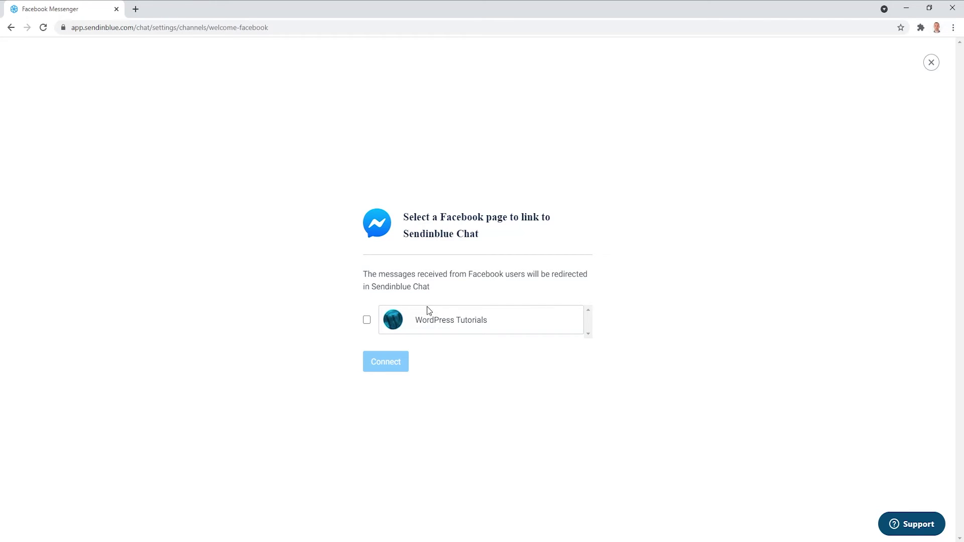
Link the WordPress Tutorials Facebook page to Chat, then open the Chat inbox.
{"action": "left_click", "coordinate": [366, 320]}
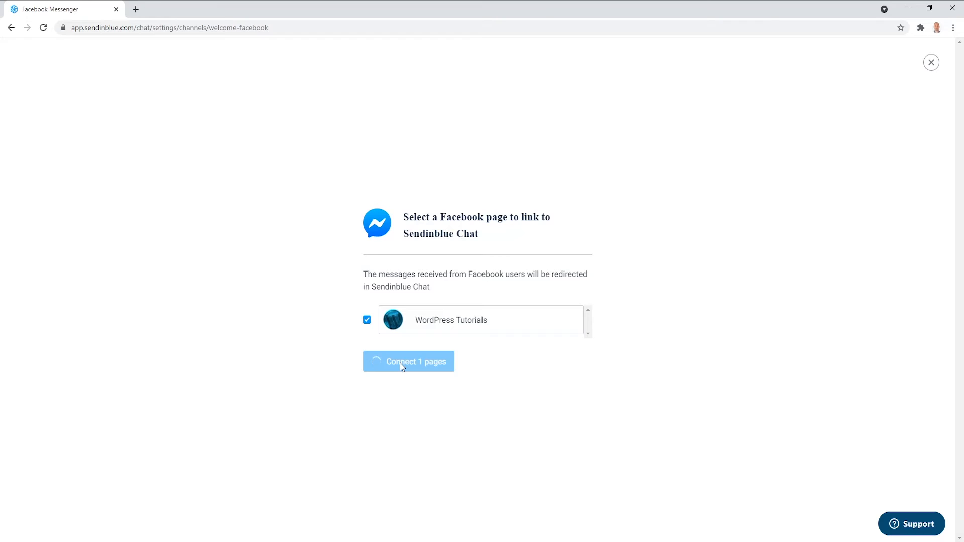
{"action": "left_click", "coordinate": [408, 361]}
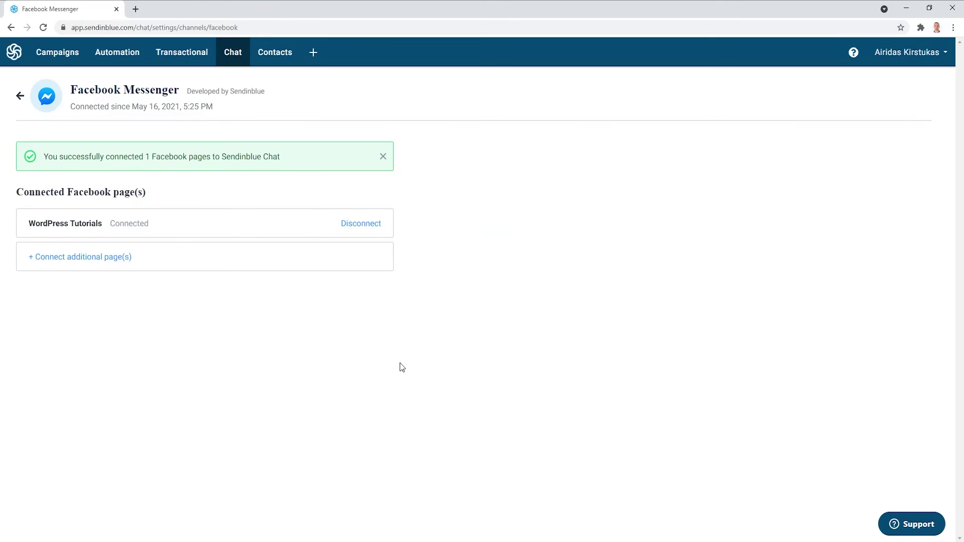
{"action": "mouse_move", "coordinate": [80, 240]}
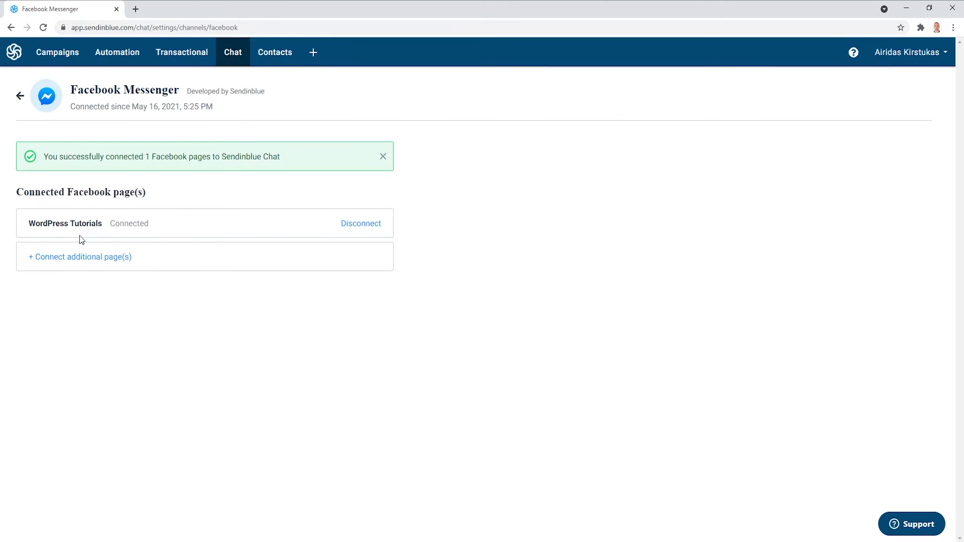
{"action": "mouse_move", "coordinate": [79, 257]}
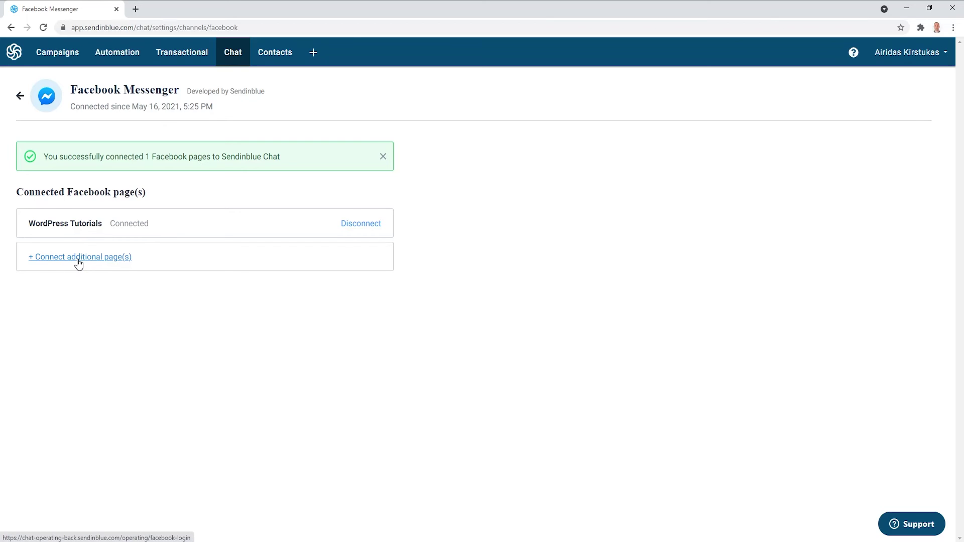
{"action": "left_click", "coordinate": [20, 96]}
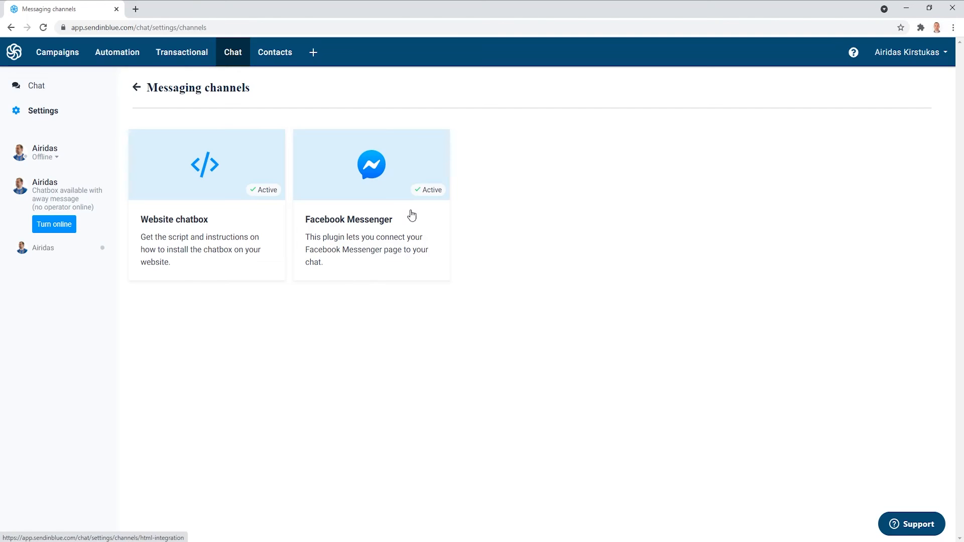
{"action": "mouse_move", "coordinate": [32, 89]}
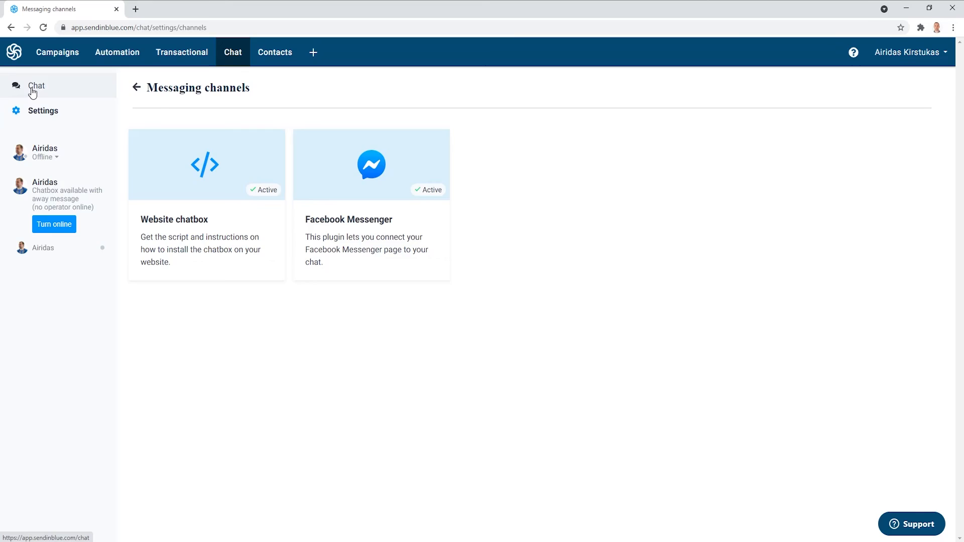
{"action": "left_click", "coordinate": [37, 85]}
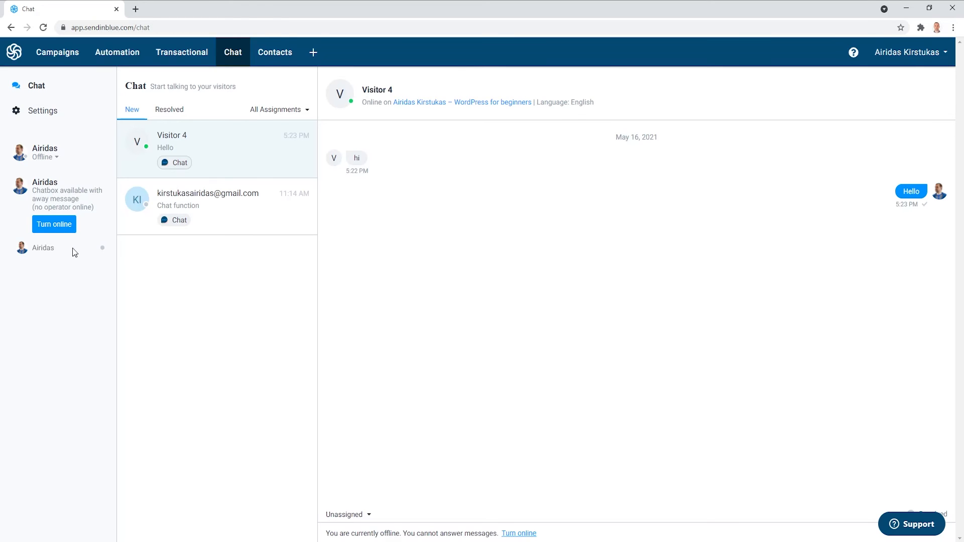
{"action": "left_click", "coordinate": [182, 8]}
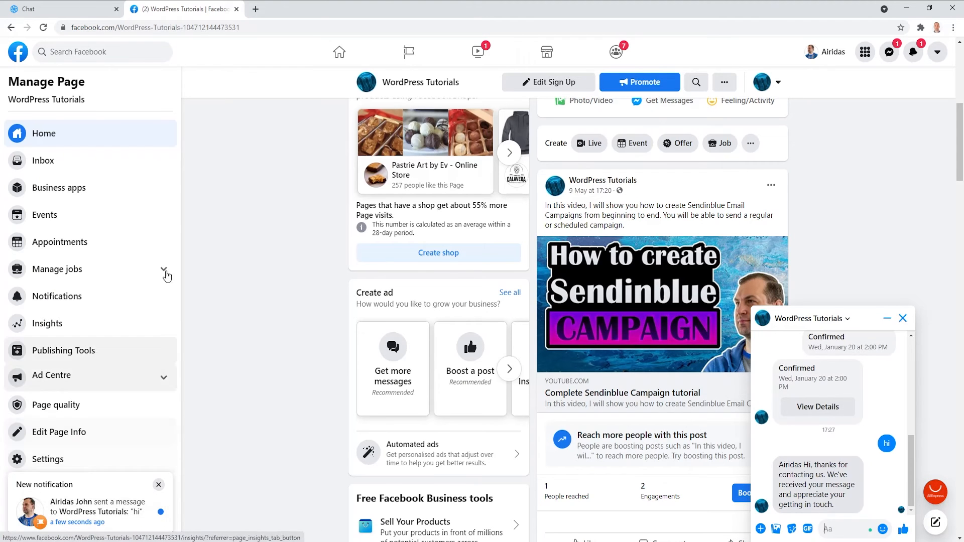
{"action": "left_click", "coordinate": [61, 9]}
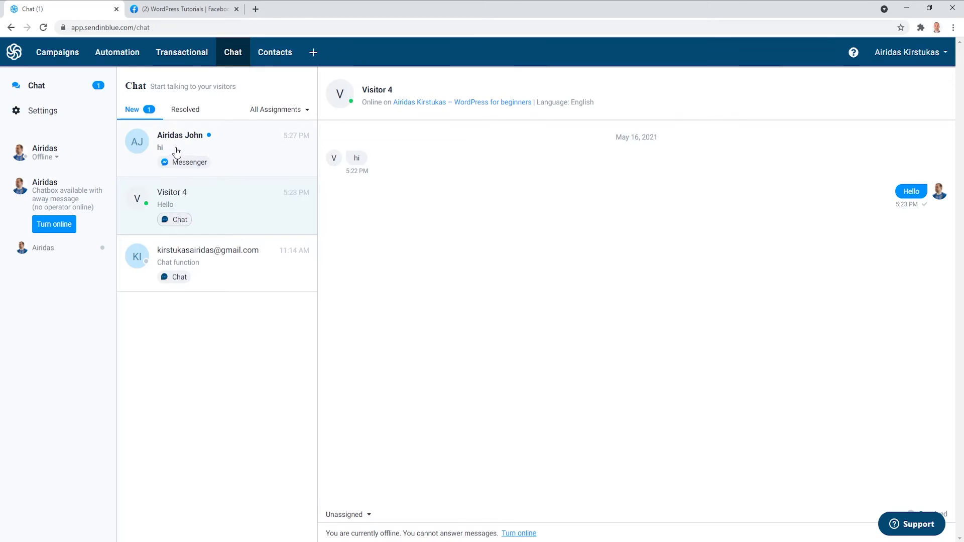
{"action": "left_click", "coordinate": [216, 148]}
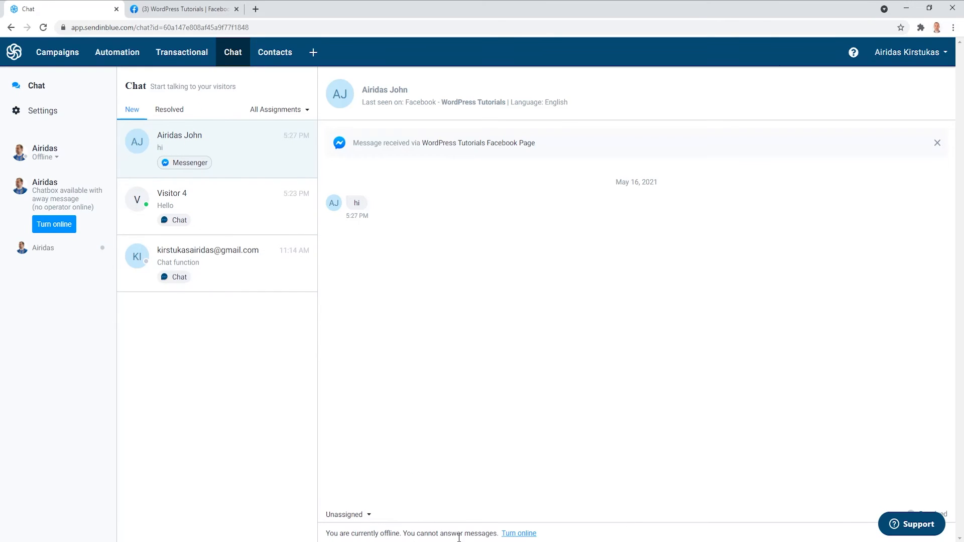
Turn the operator online and send a 'Hello' reply to the Messenger visitor.
{"action": "left_click", "coordinate": [54, 224]}
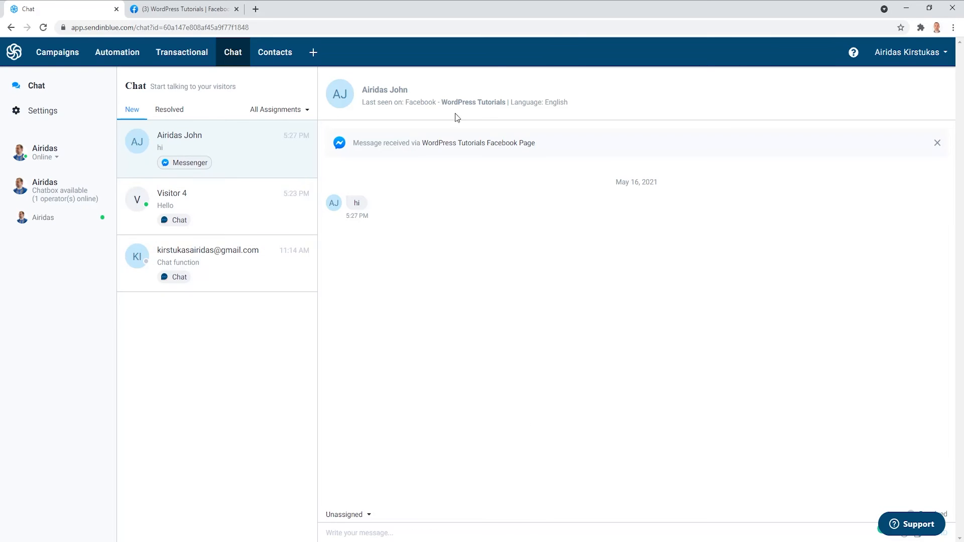
{"action": "type", "text": "HE"}
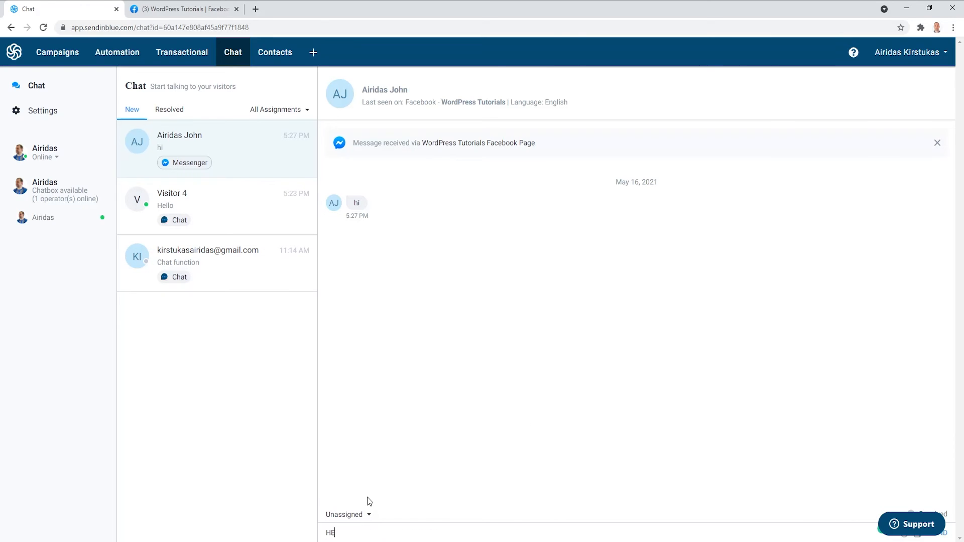
{"action": "key", "text": "Return"}
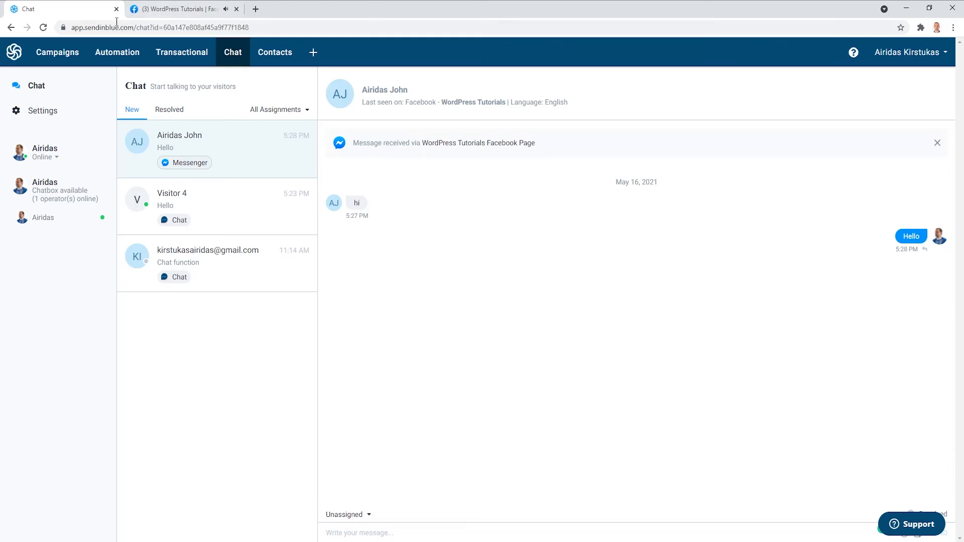
{"action": "left_click", "coordinate": [177, 9]}
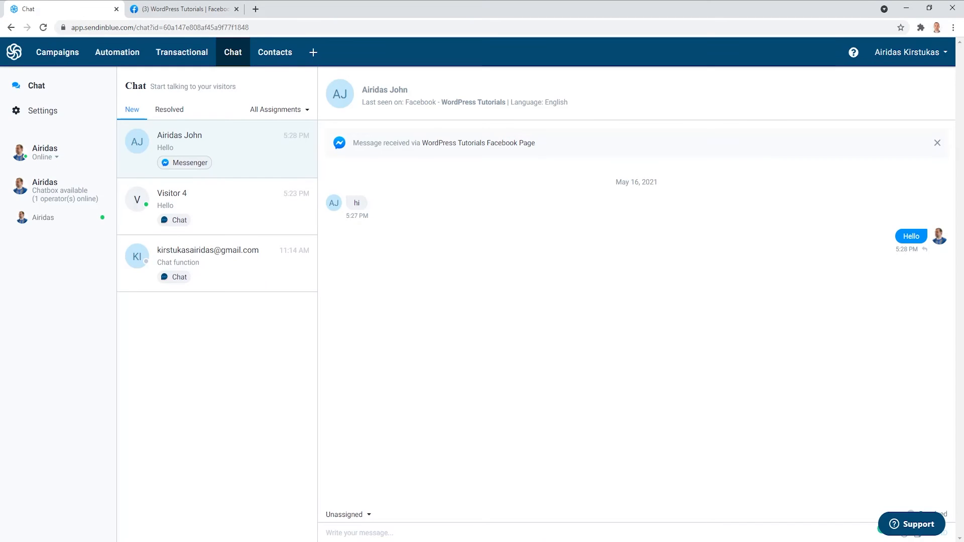
{"action": "mouse_move", "coordinate": [211, 169]}
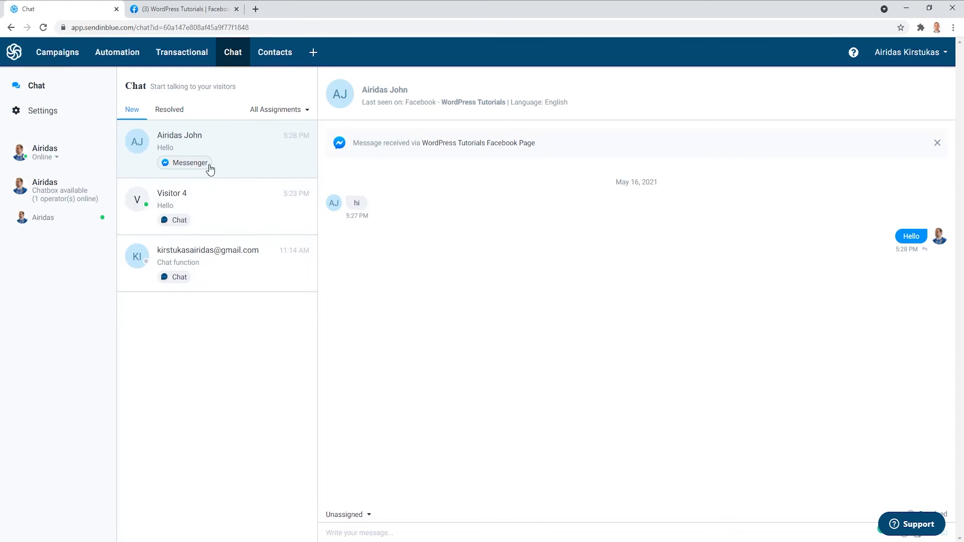
{"action": "mouse_move", "coordinate": [218, 219]}
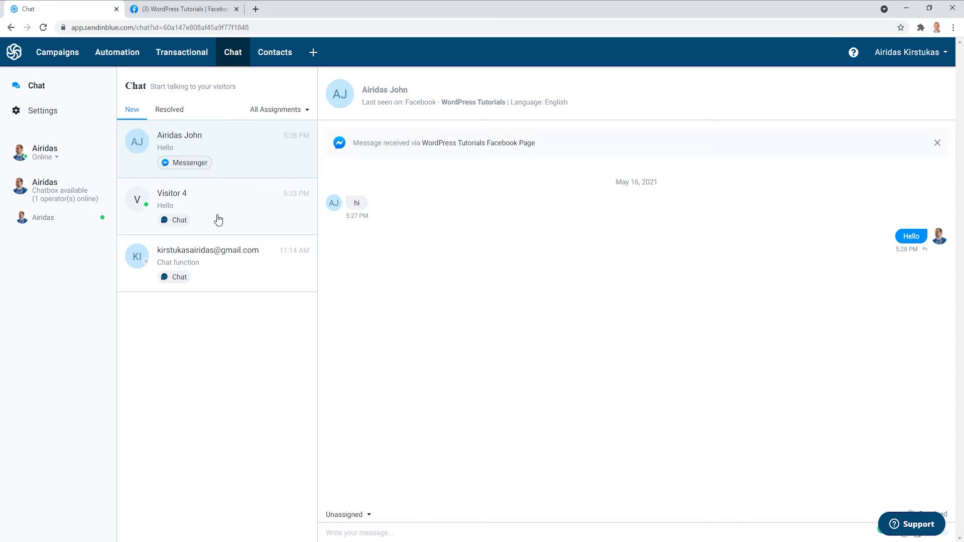
{"action": "mouse_move", "coordinate": [227, 251]}
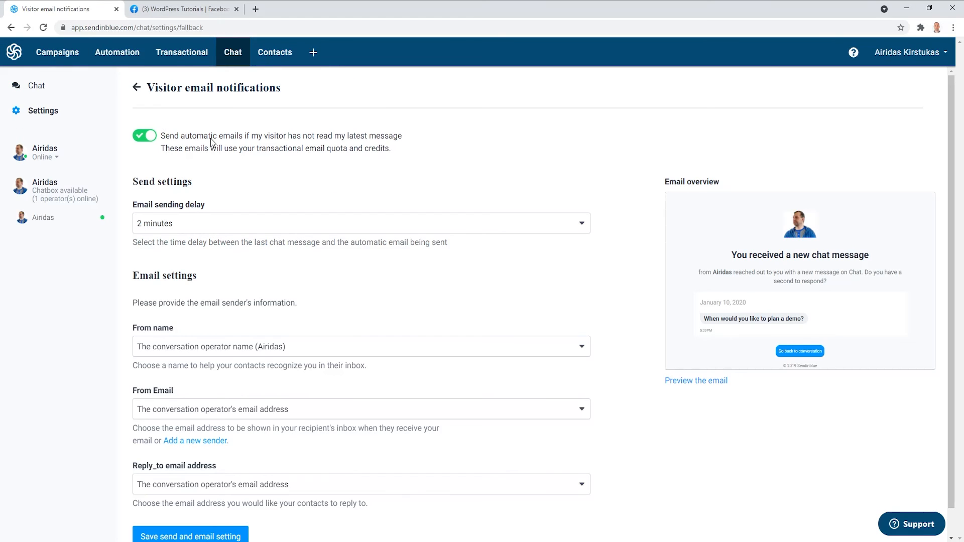
{"action": "mouse_move", "coordinate": [334, 144]}
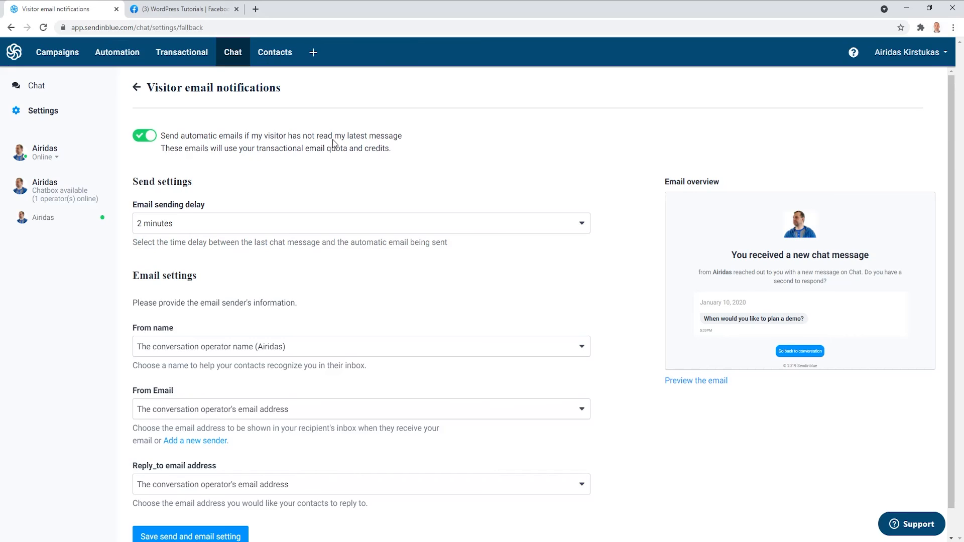
{"action": "mouse_move", "coordinate": [412, 146]}
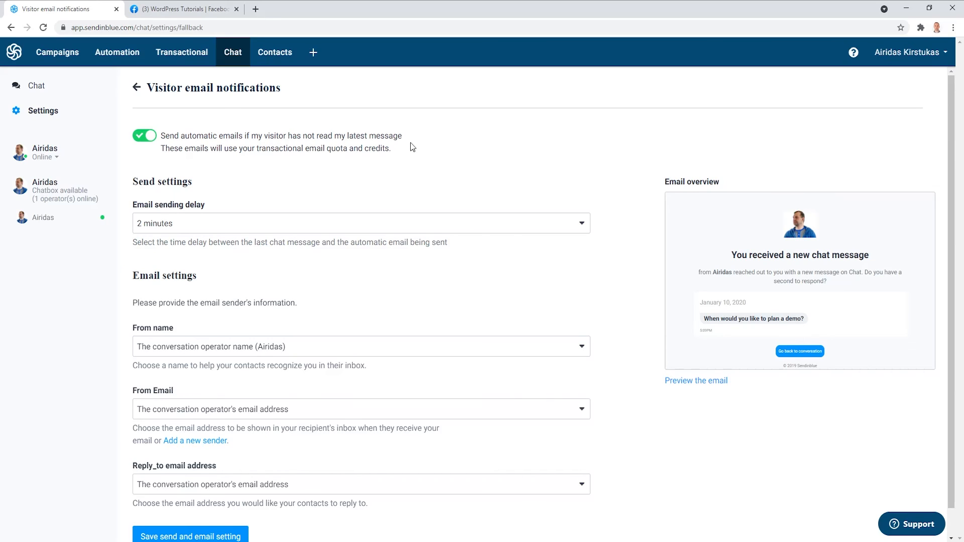
{"action": "mouse_move", "coordinate": [182, 214]}
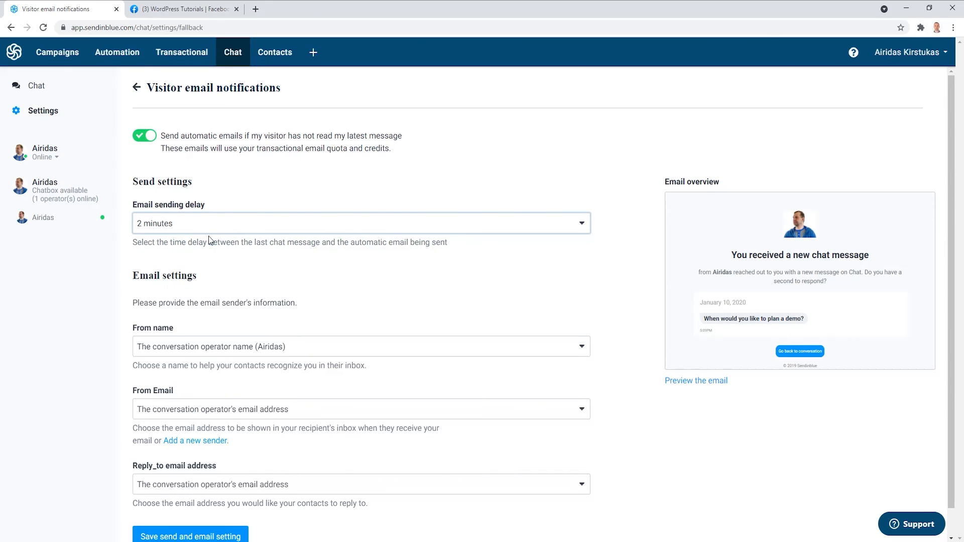
{"action": "scroll", "scroll_direction": "down", "scroll_amount": 3}
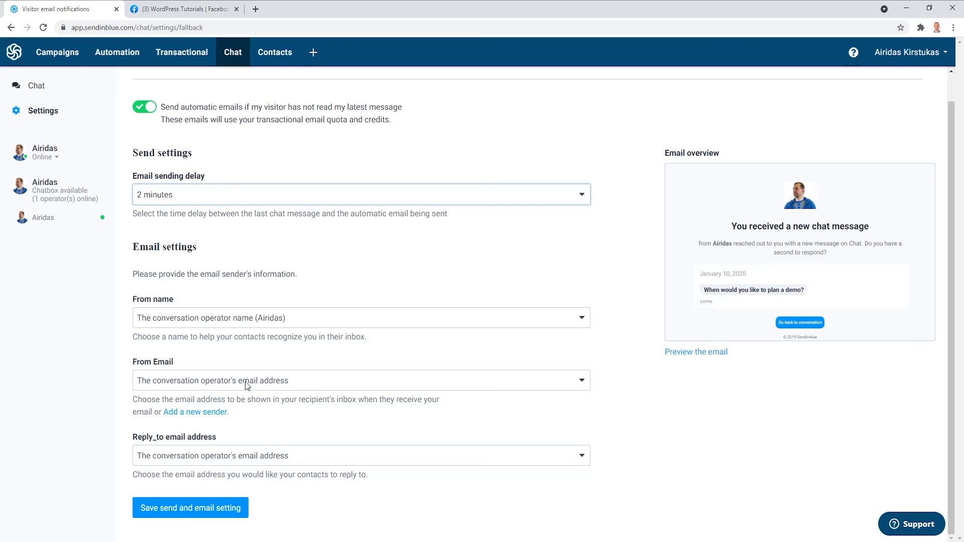
{"action": "mouse_move", "coordinate": [506, 338]}
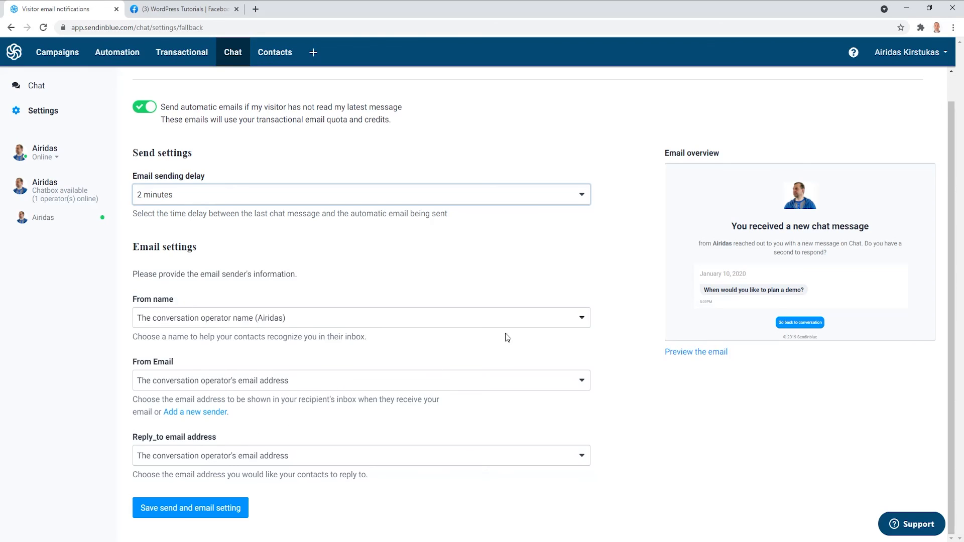
{"action": "mouse_move", "coordinate": [345, 524]}
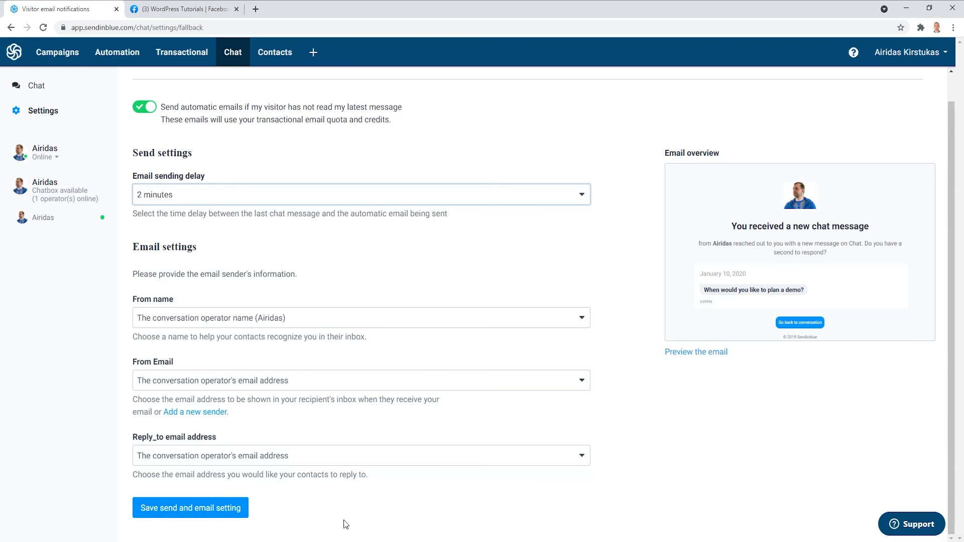
{"action": "mouse_move", "coordinate": [189, 508]}
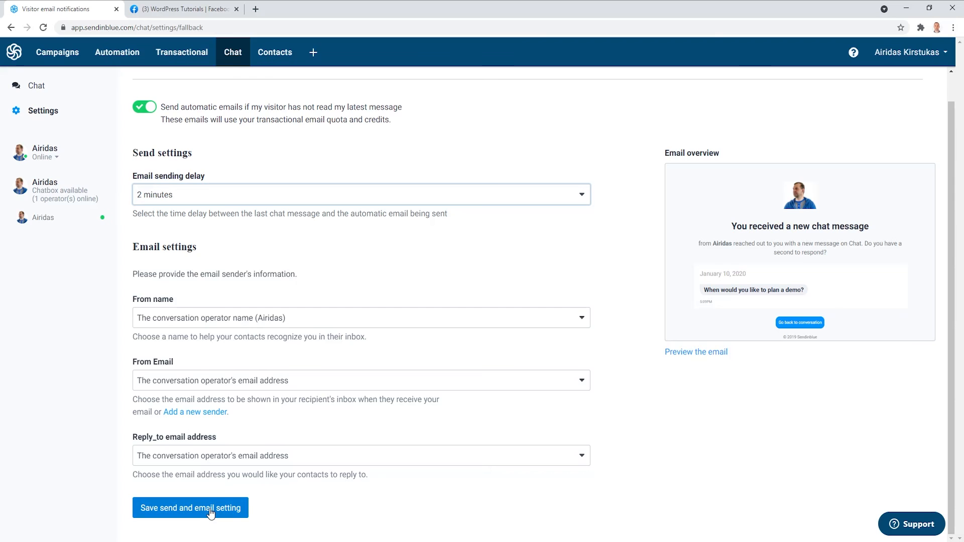